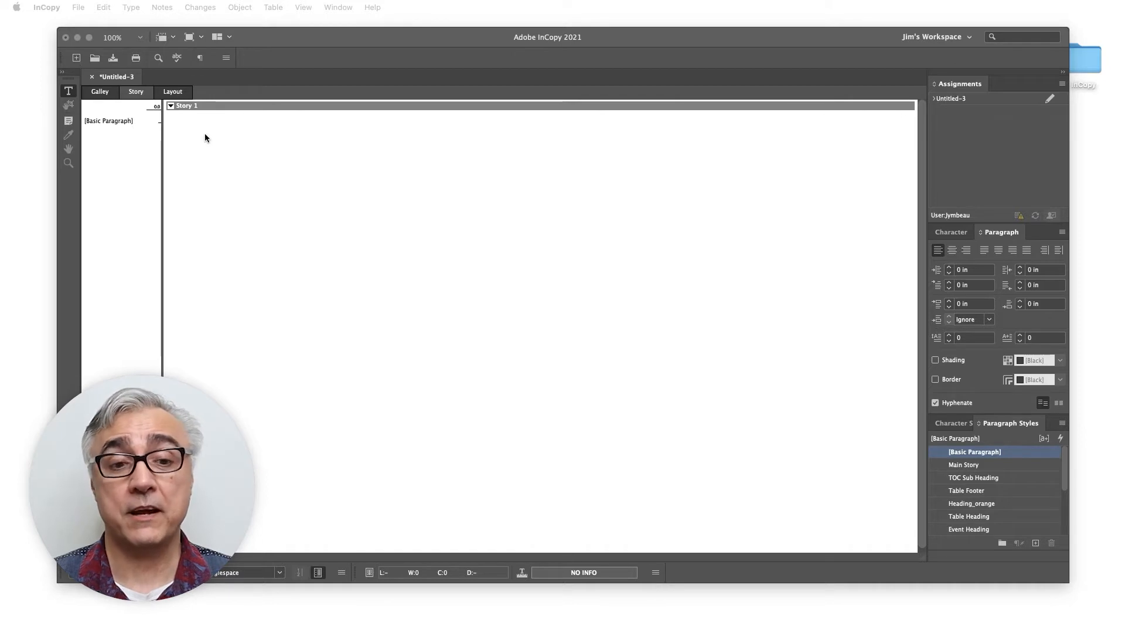
{"action": "mouse_move", "coordinate": [199, 120]}
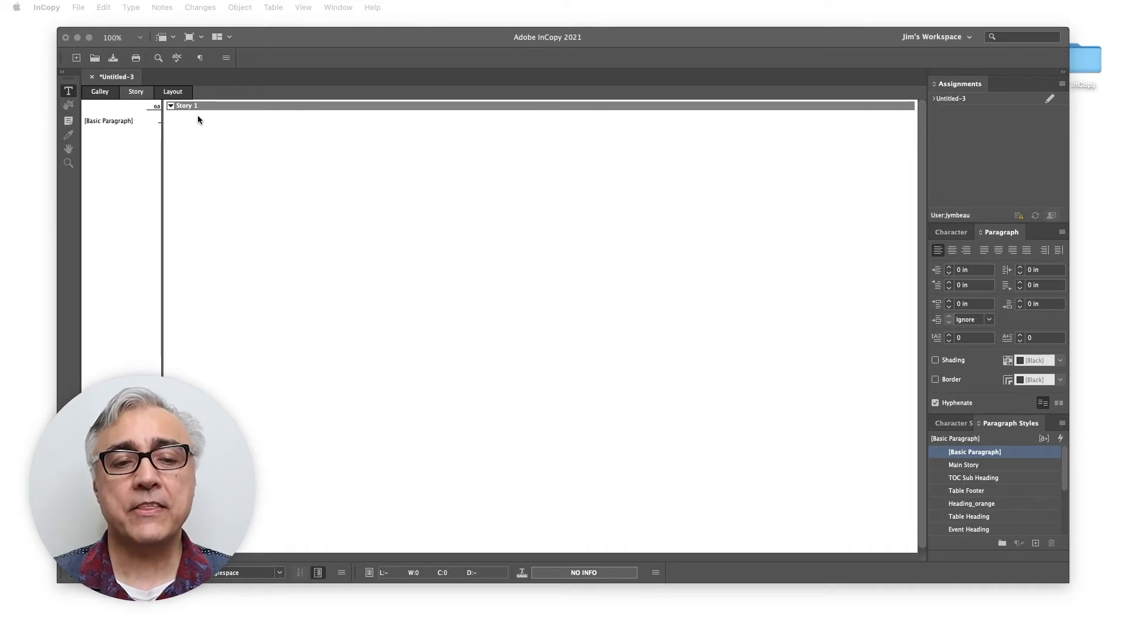
{"action": "mouse_move", "coordinate": [236, 197]}
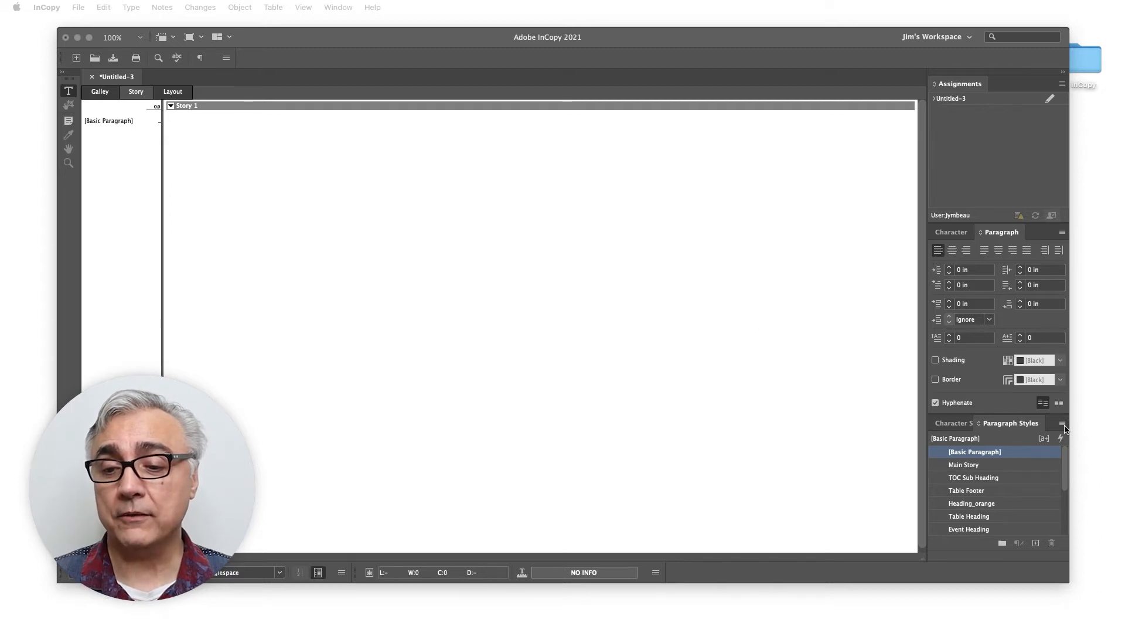
After glancing at paragraph style options, place the History of Travel Word document
{"action": "left_click", "coordinate": [1063, 423]}
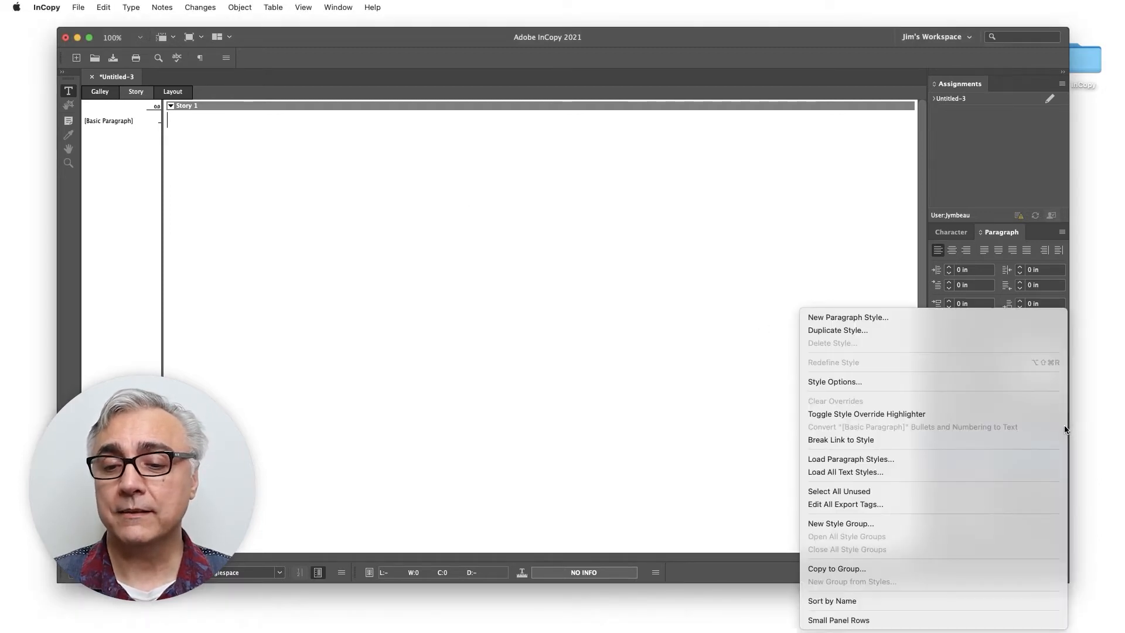
{"action": "mouse_move", "coordinate": [838, 491]}
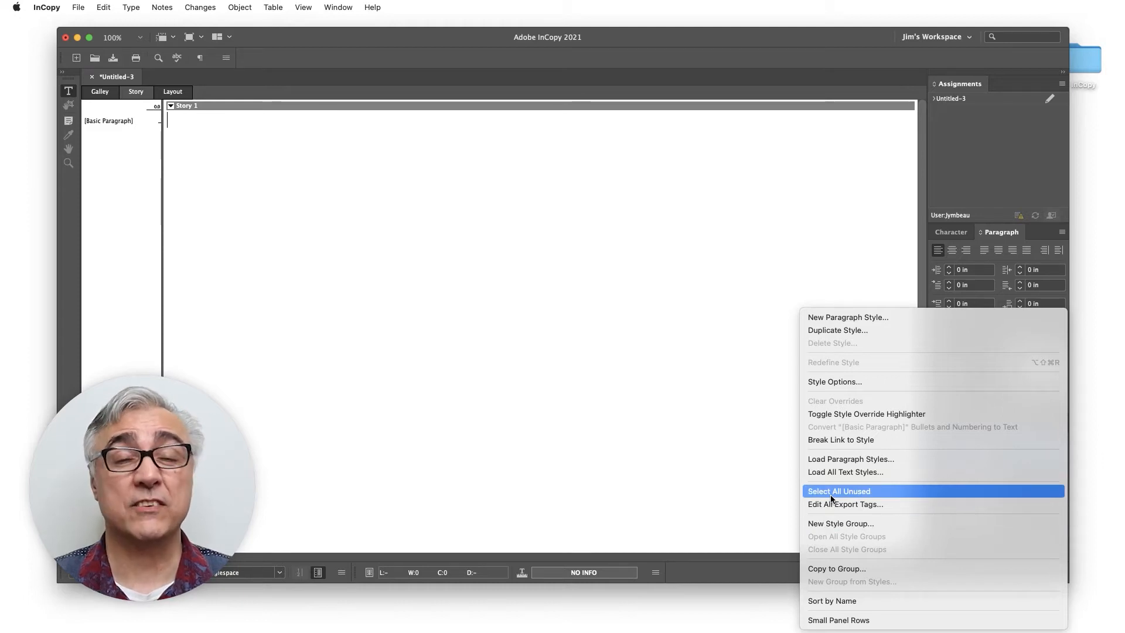
{"action": "left_click", "coordinate": [838, 491]}
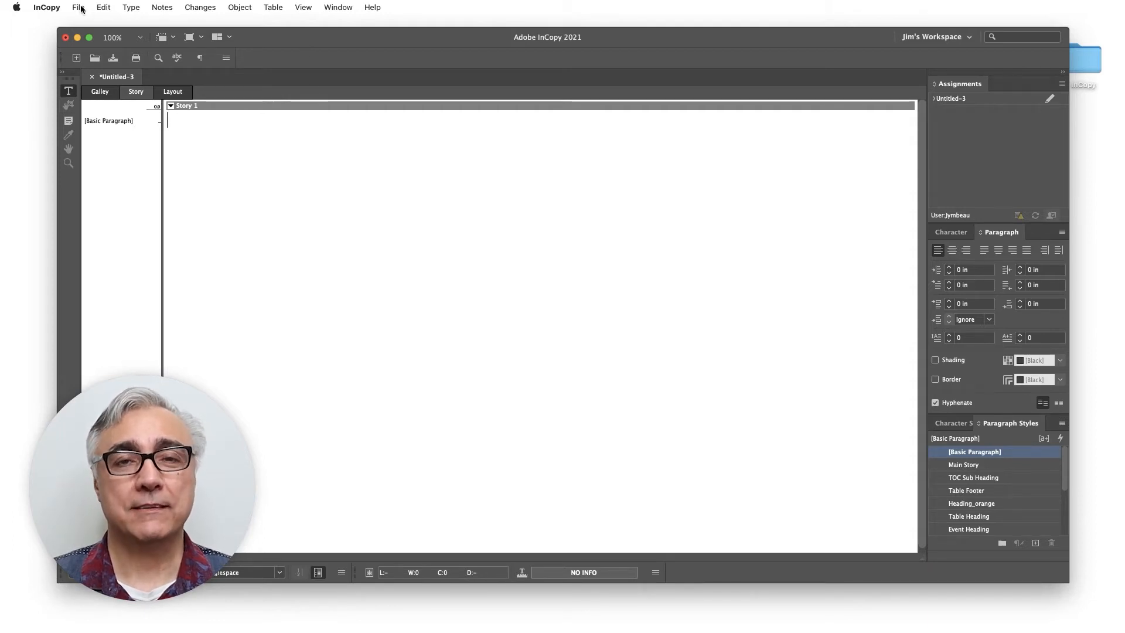
{"action": "left_click", "coordinate": [78, 7]}
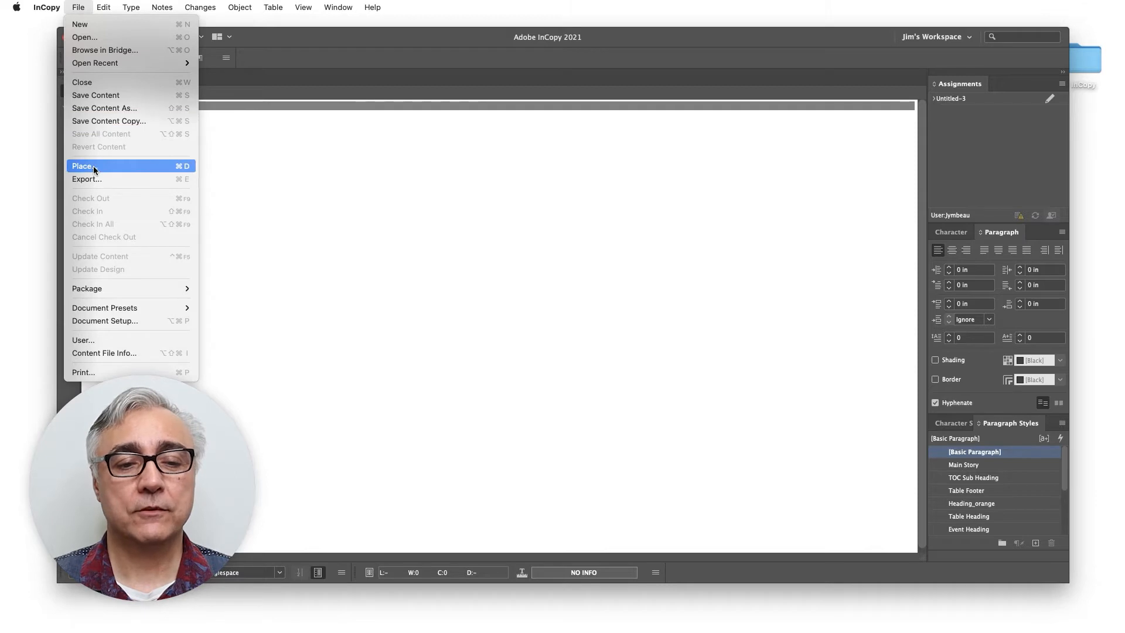
{"action": "left_click", "coordinate": [82, 166]}
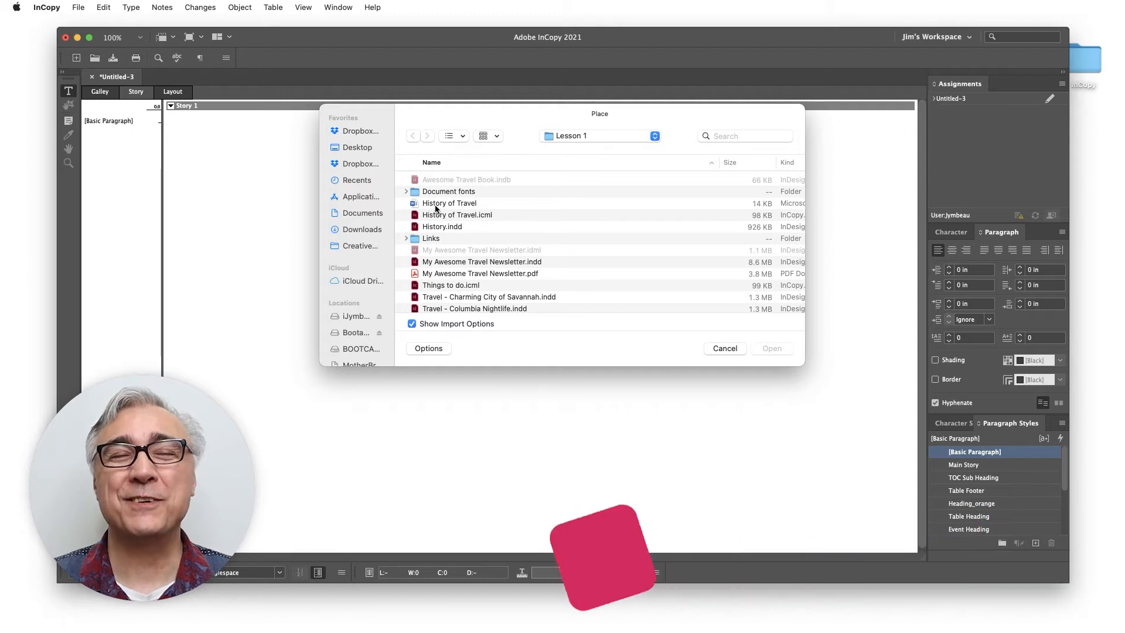
{"action": "left_click", "coordinate": [449, 204]}
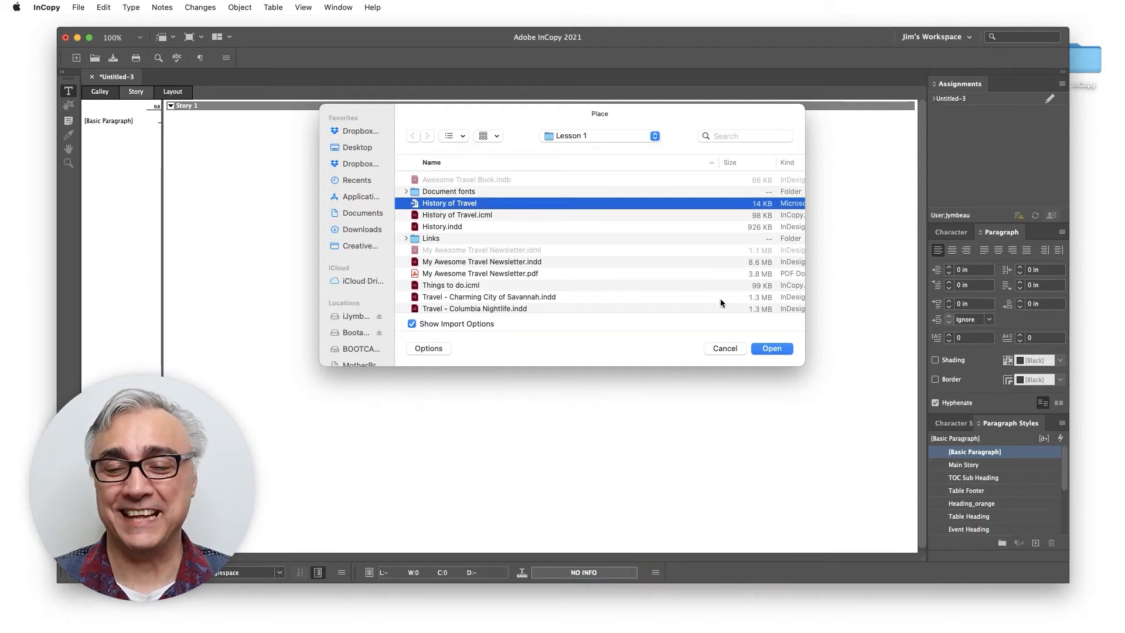
{"action": "mouse_move", "coordinate": [453, 211]}
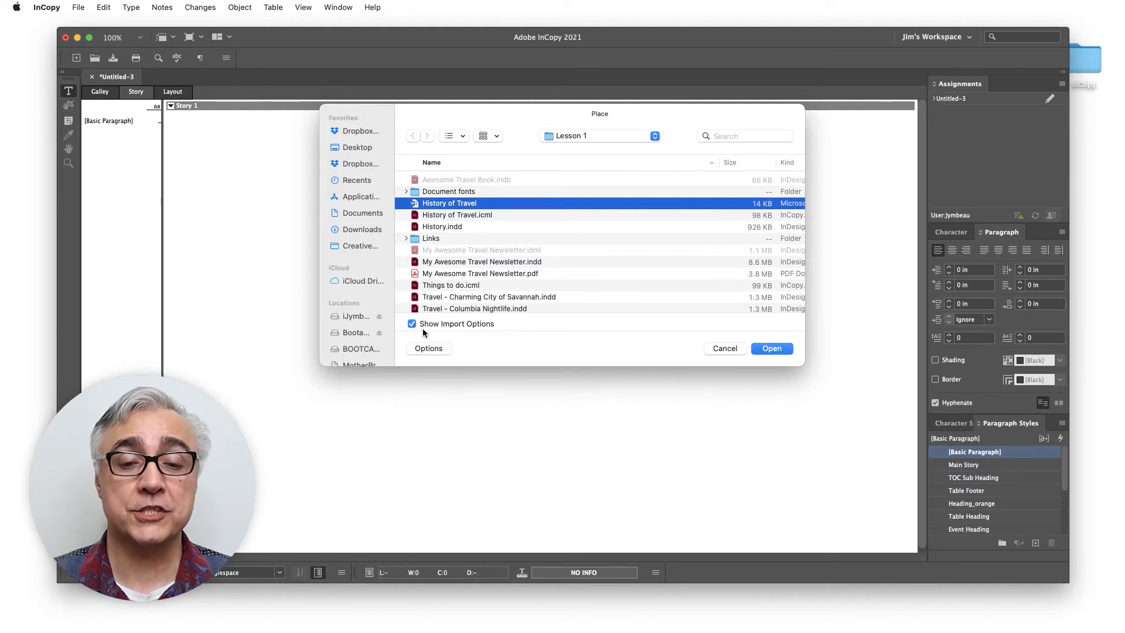
{"action": "mouse_move", "coordinate": [413, 324]}
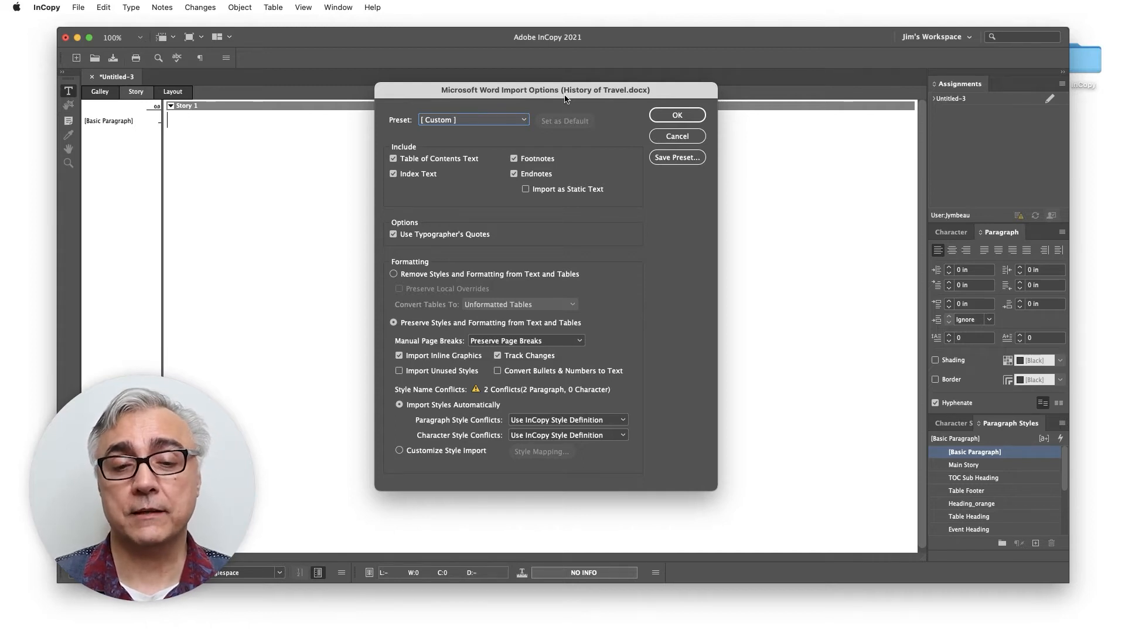
Check the import Preset list and leave it set to [Custom]
{"action": "left_click", "coordinate": [523, 119]}
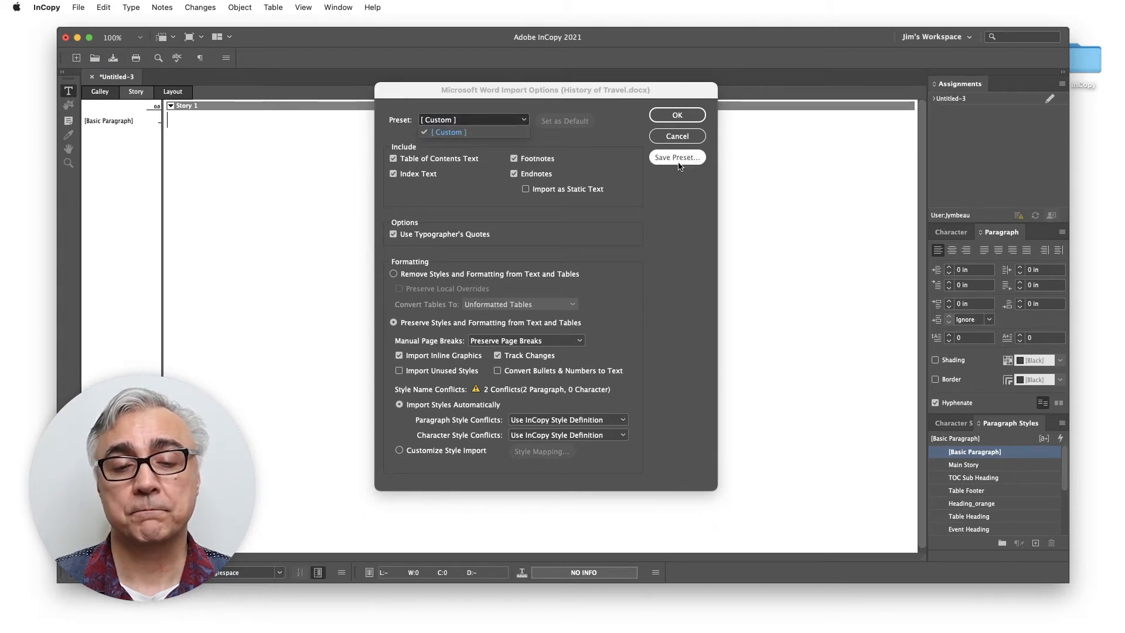
{"action": "left_click", "coordinate": [448, 132]}
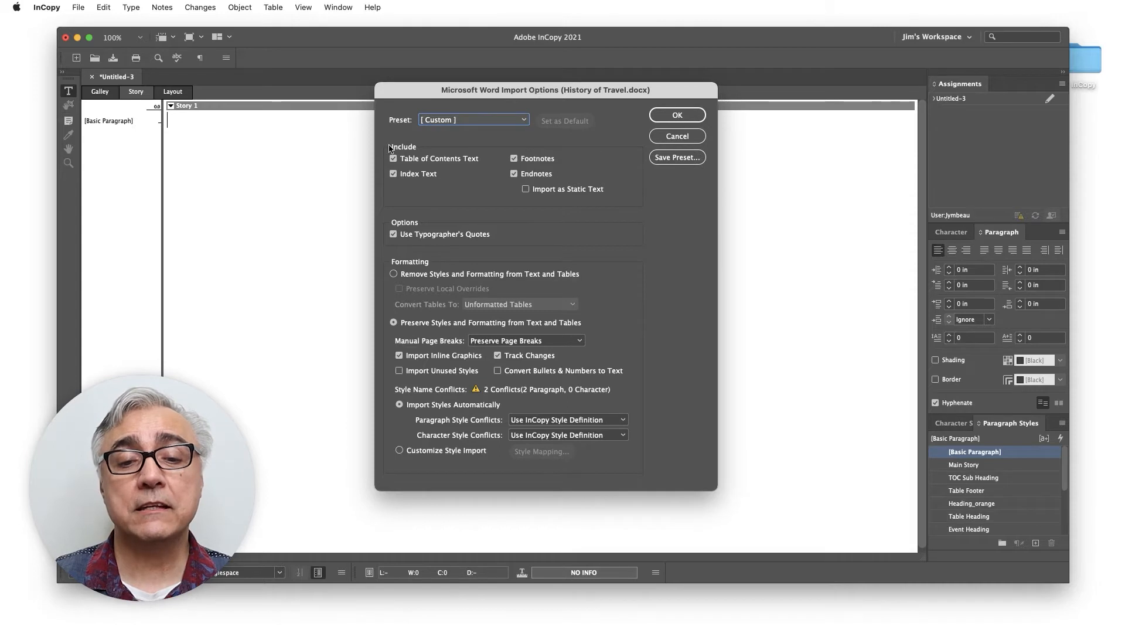
{"action": "mouse_move", "coordinate": [533, 202]}
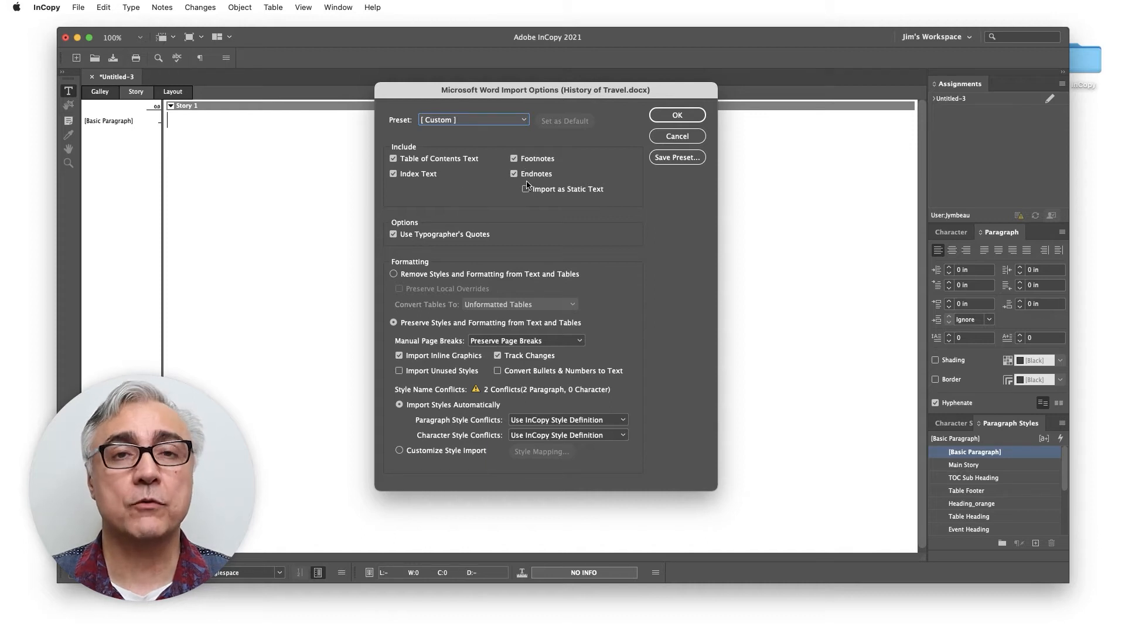
{"action": "mouse_move", "coordinate": [491, 214]}
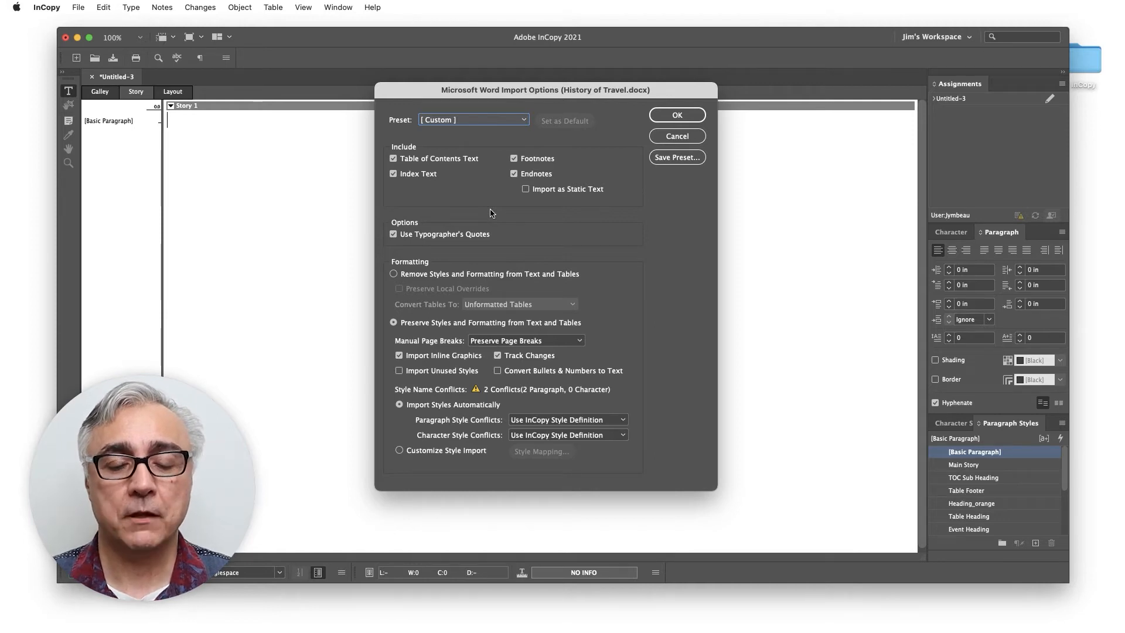
{"action": "mouse_move", "coordinate": [432, 246]}
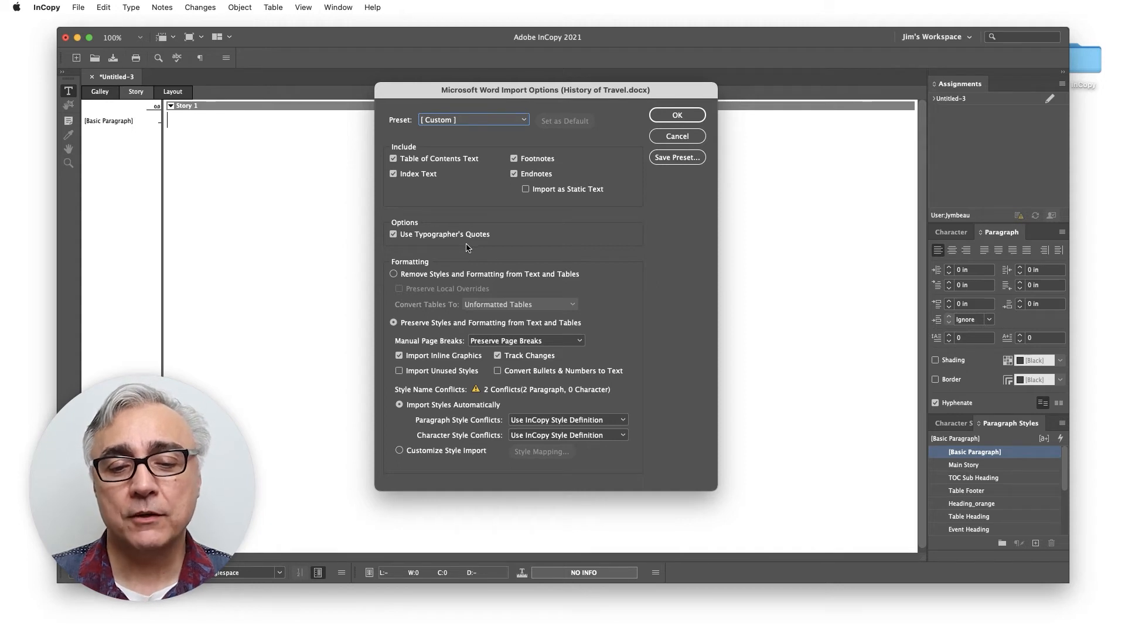
{"action": "mouse_move", "coordinate": [450, 348]}
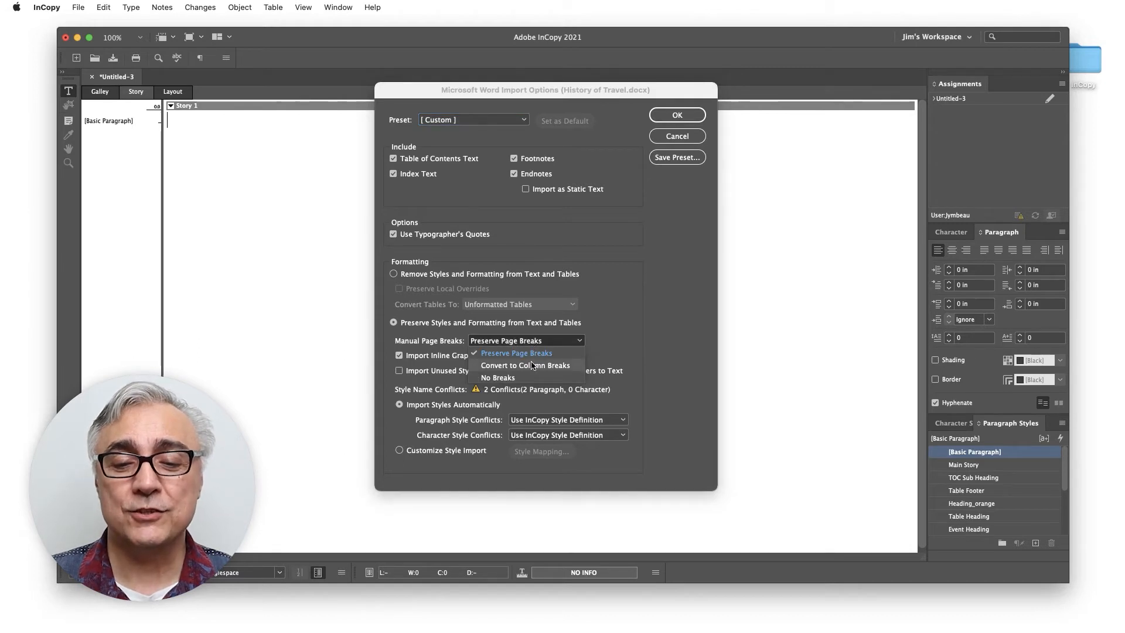
Set Manual Page Breaks to Convert to Column Breaks
{"action": "left_click", "coordinate": [525, 365]}
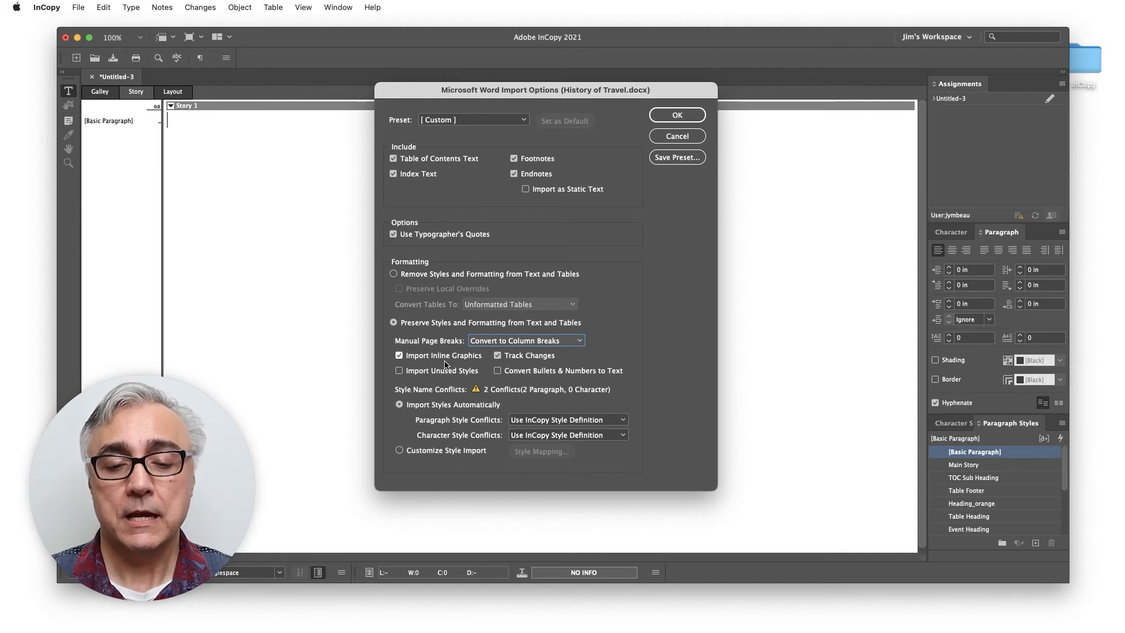
{"action": "mouse_move", "coordinate": [490, 394]}
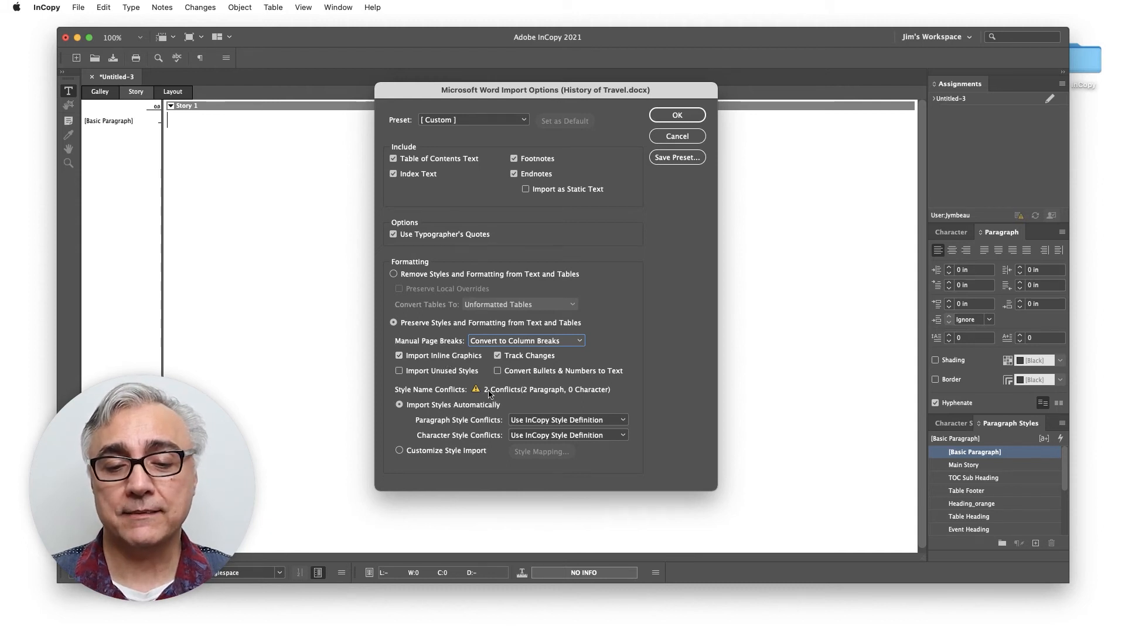
{"action": "mouse_move", "coordinate": [538, 393]}
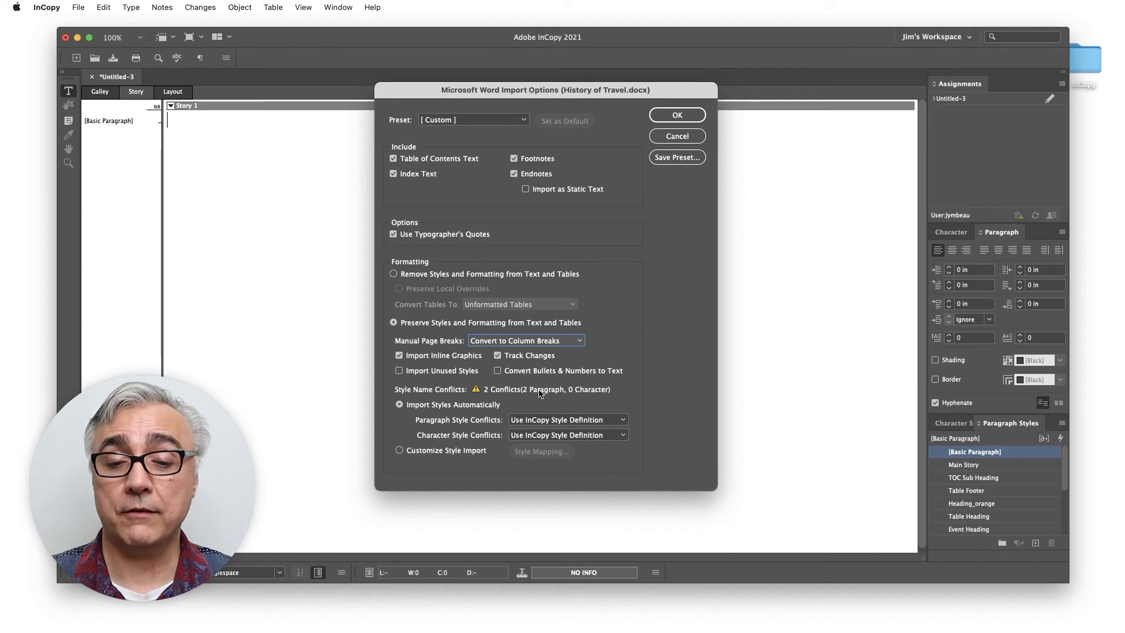
{"action": "mouse_move", "coordinate": [532, 393]}
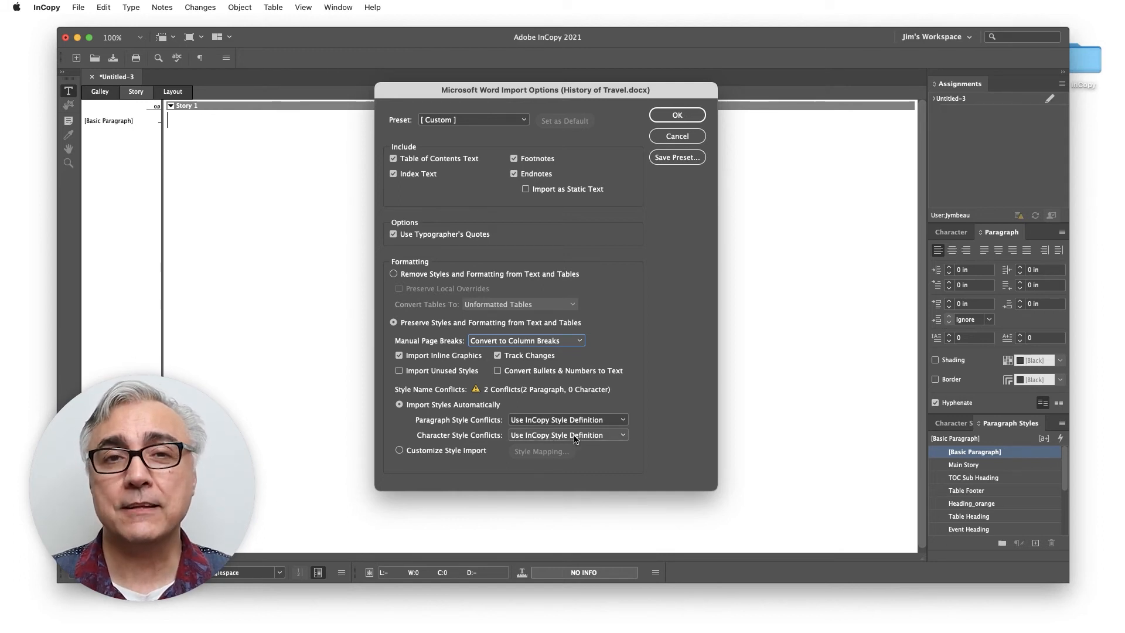
{"action": "mouse_move", "coordinate": [601, 470]}
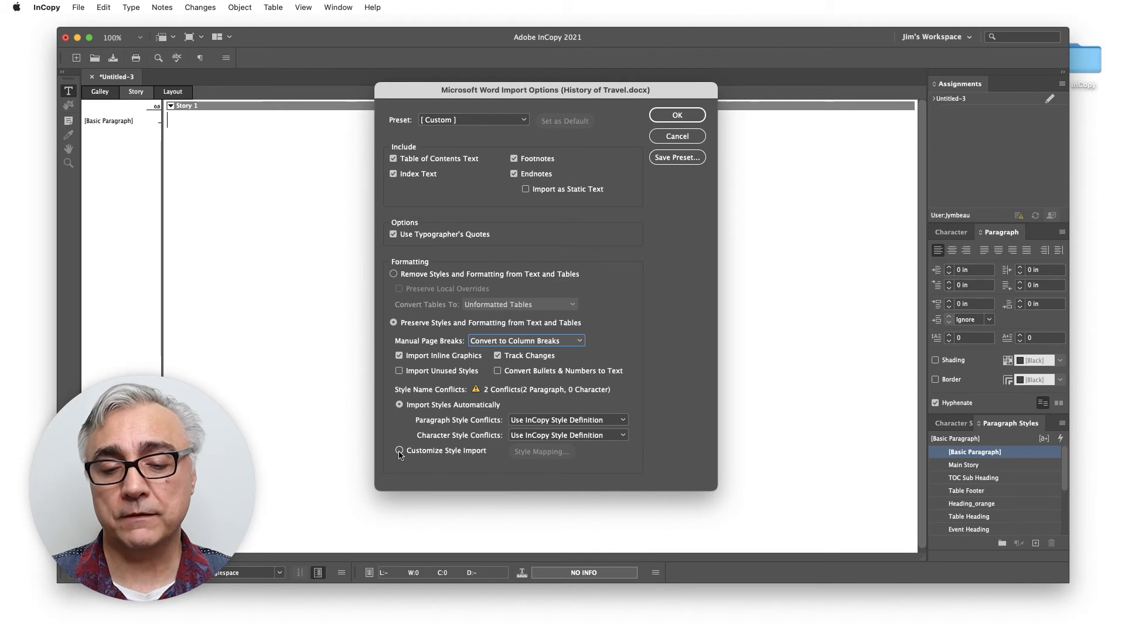
Select Customize Style Import and open the Style Mapping dialog
{"action": "left_click", "coordinate": [399, 451]}
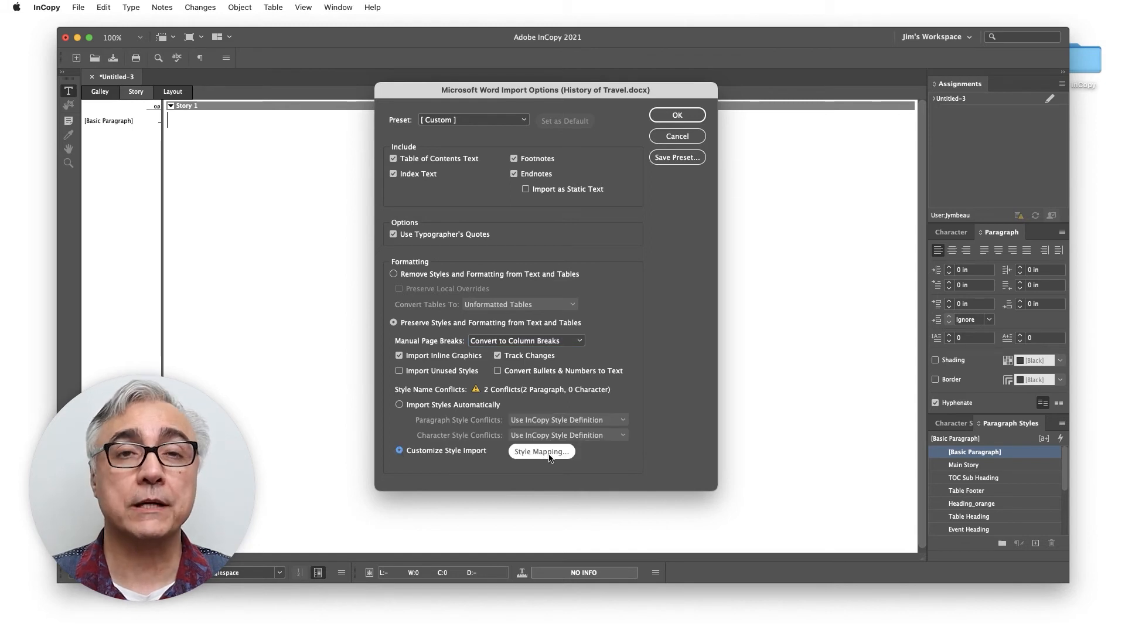
{"action": "left_click", "coordinate": [541, 451]}
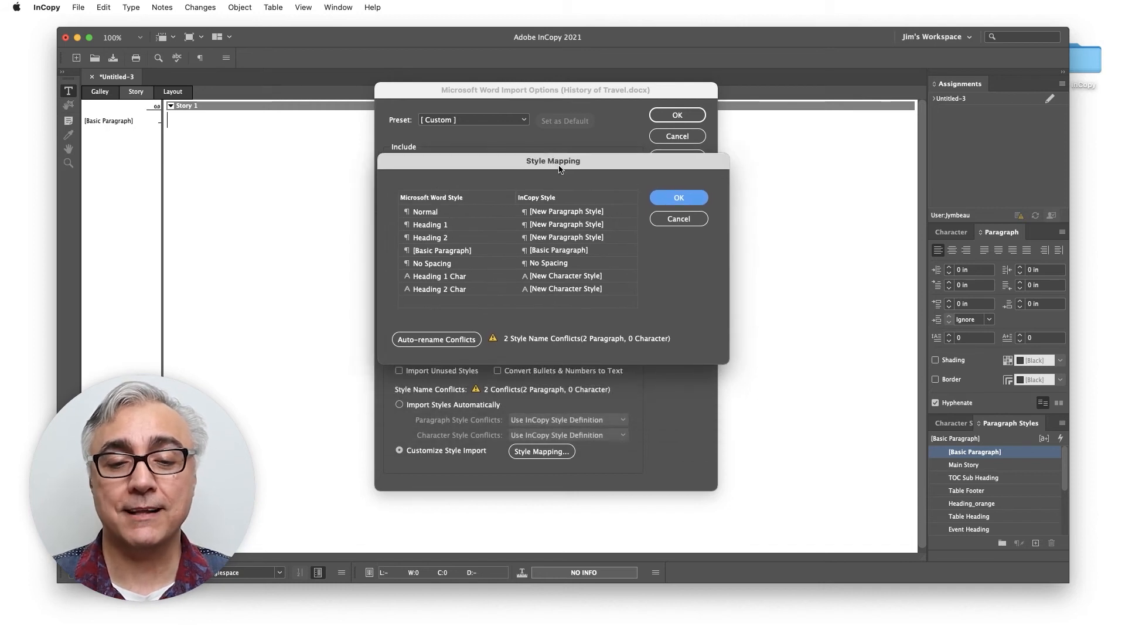
{"action": "mouse_move", "coordinate": [423, 233]}
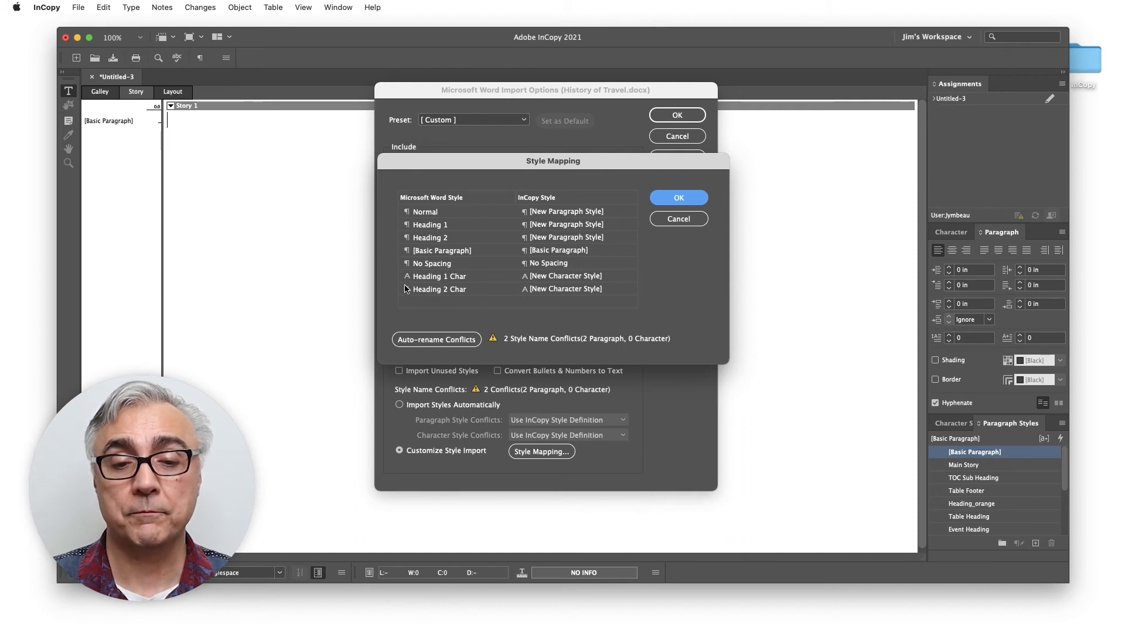
{"action": "mouse_move", "coordinate": [409, 234]}
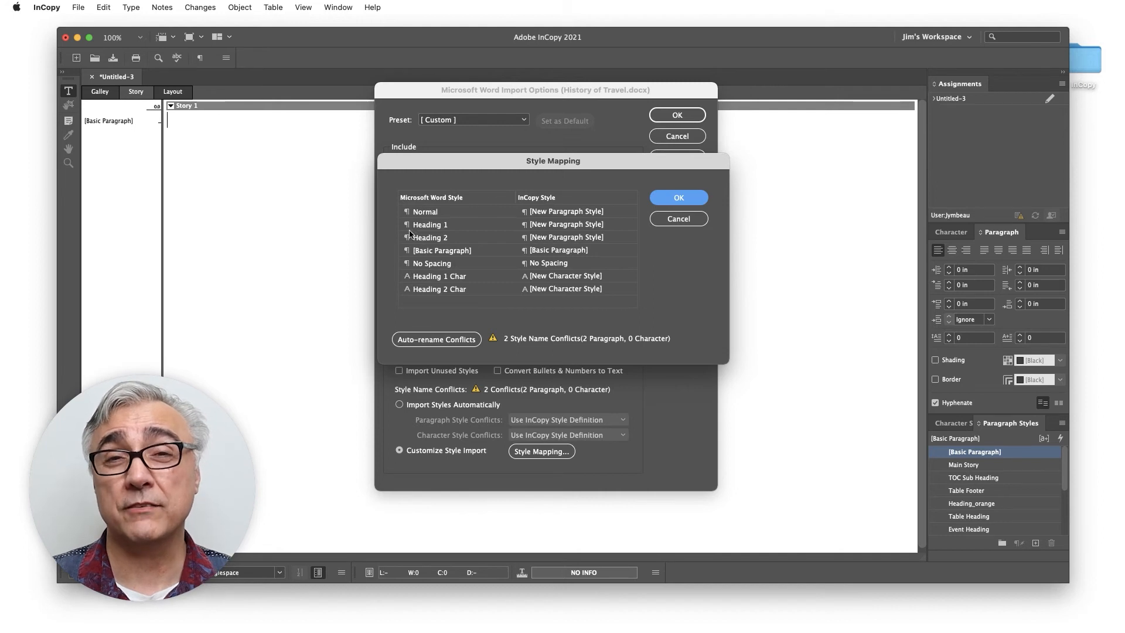
{"action": "mouse_move", "coordinate": [409, 265]}
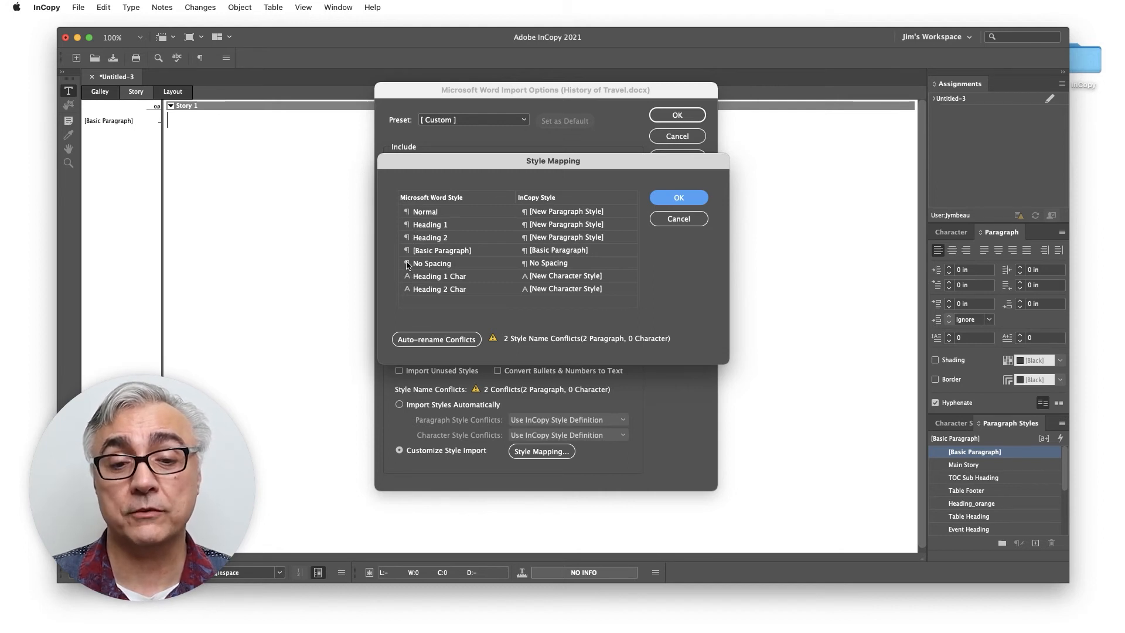
{"action": "mouse_move", "coordinate": [594, 246]}
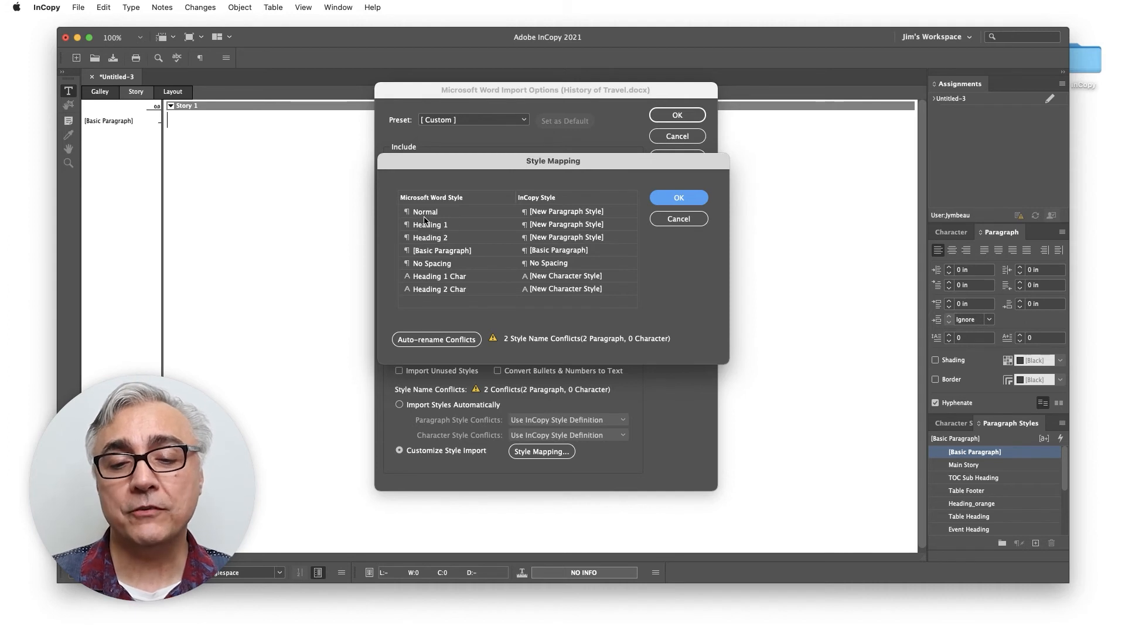
{"action": "mouse_move", "coordinate": [559, 217]}
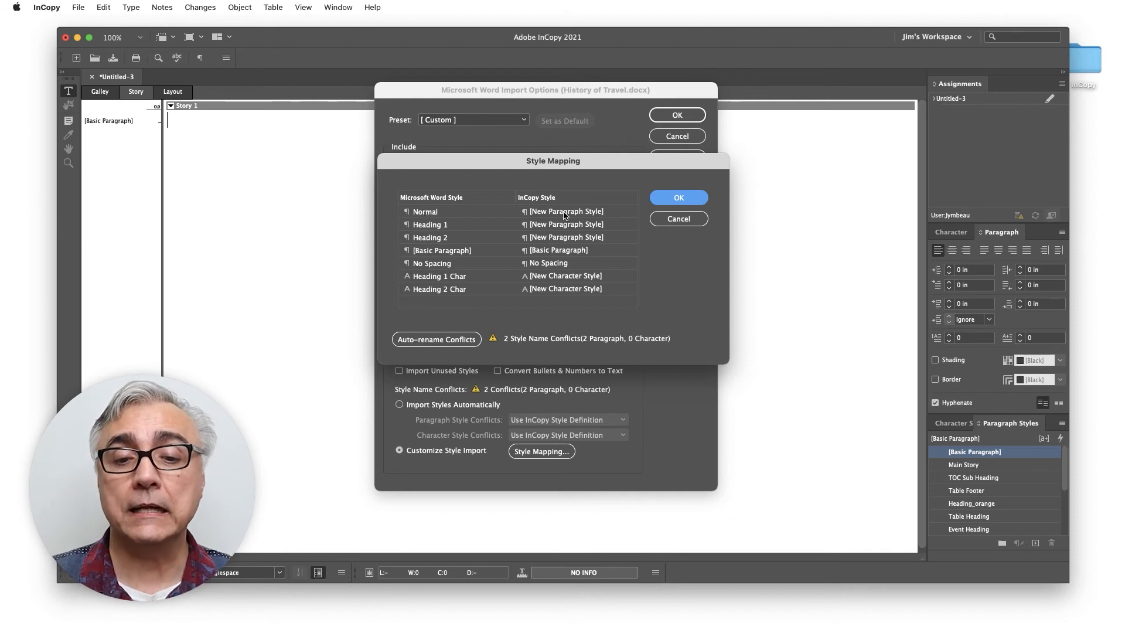
Map Word Normal to Main Story, Heading 1 to Heading_orange, Heading 2 to Event Heading
{"action": "left_click", "coordinate": [629, 210]}
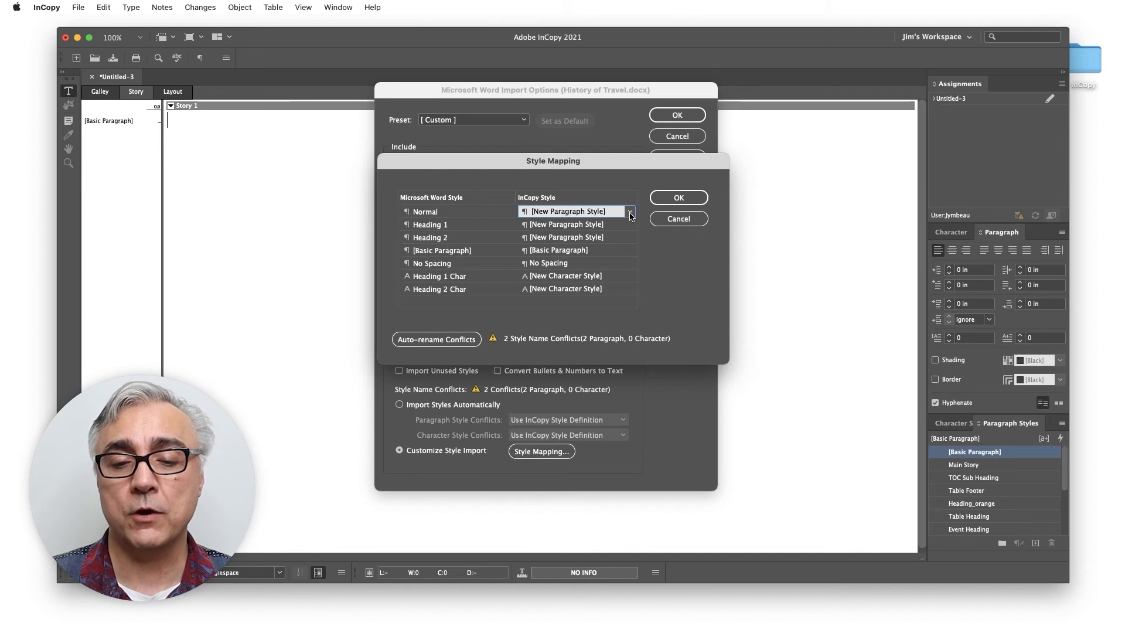
{"action": "left_click", "coordinate": [630, 211]}
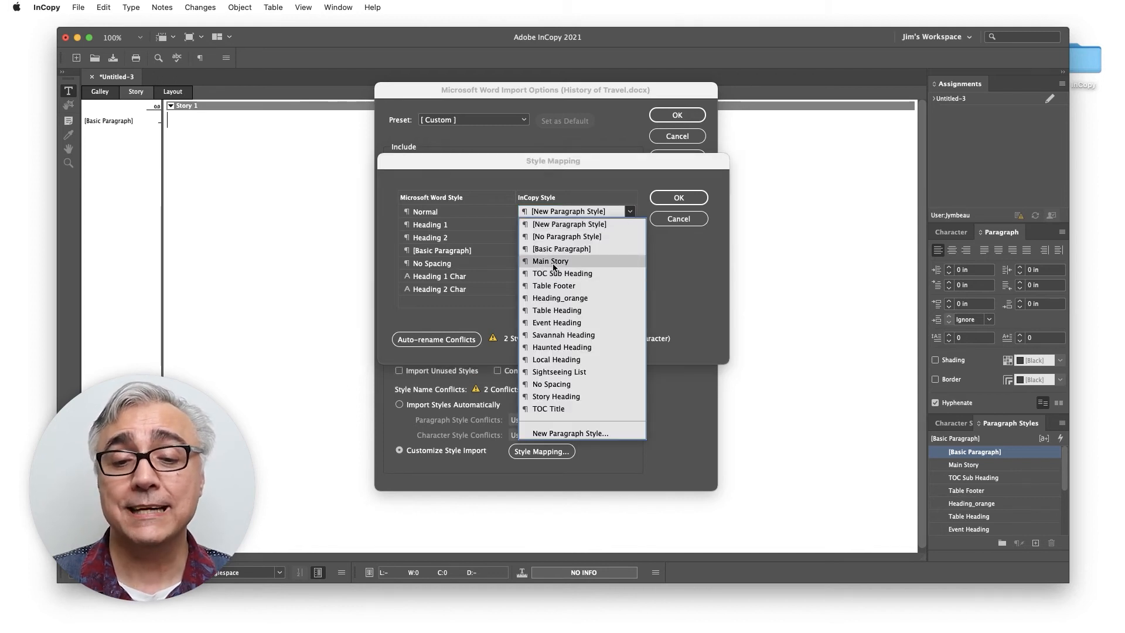
{"action": "left_click", "coordinate": [550, 260]}
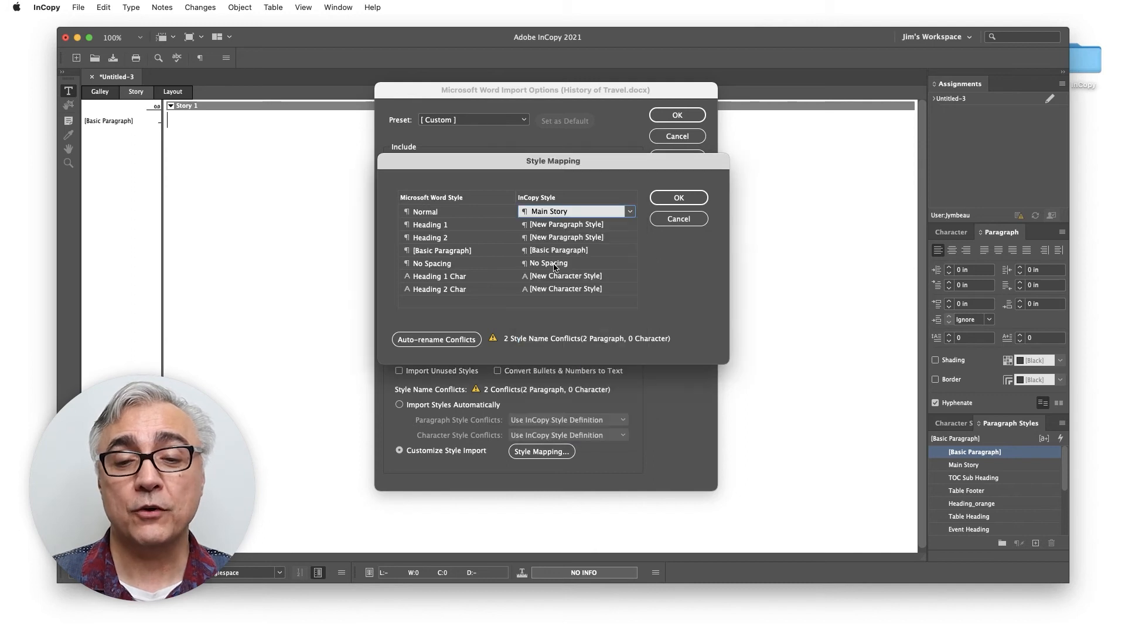
{"action": "mouse_move", "coordinate": [454, 212]}
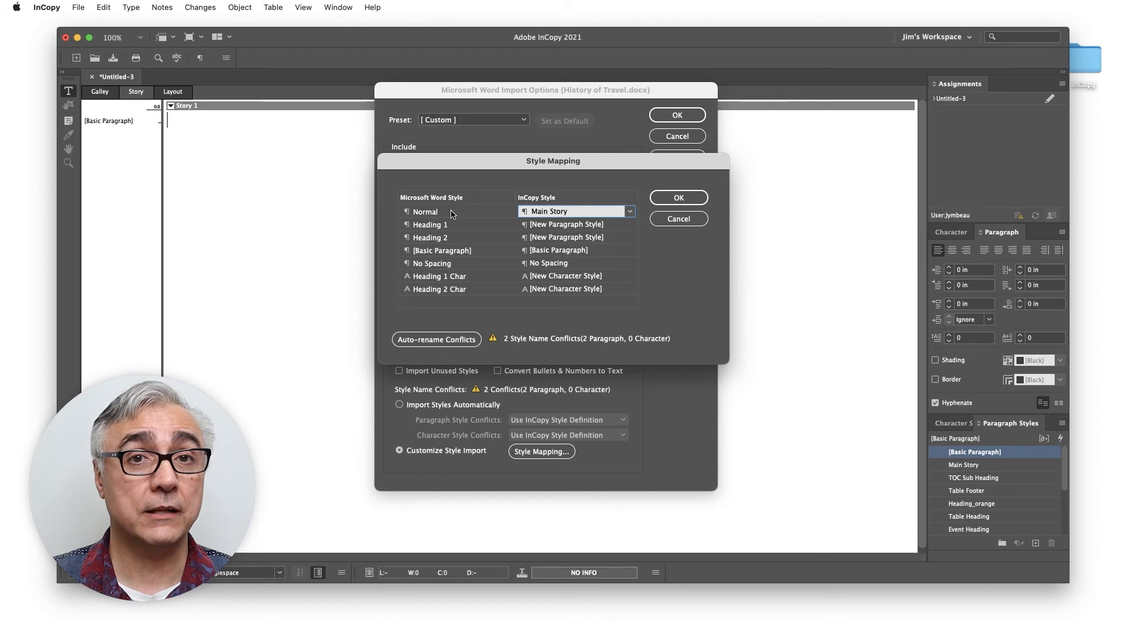
{"action": "mouse_move", "coordinate": [556, 216]}
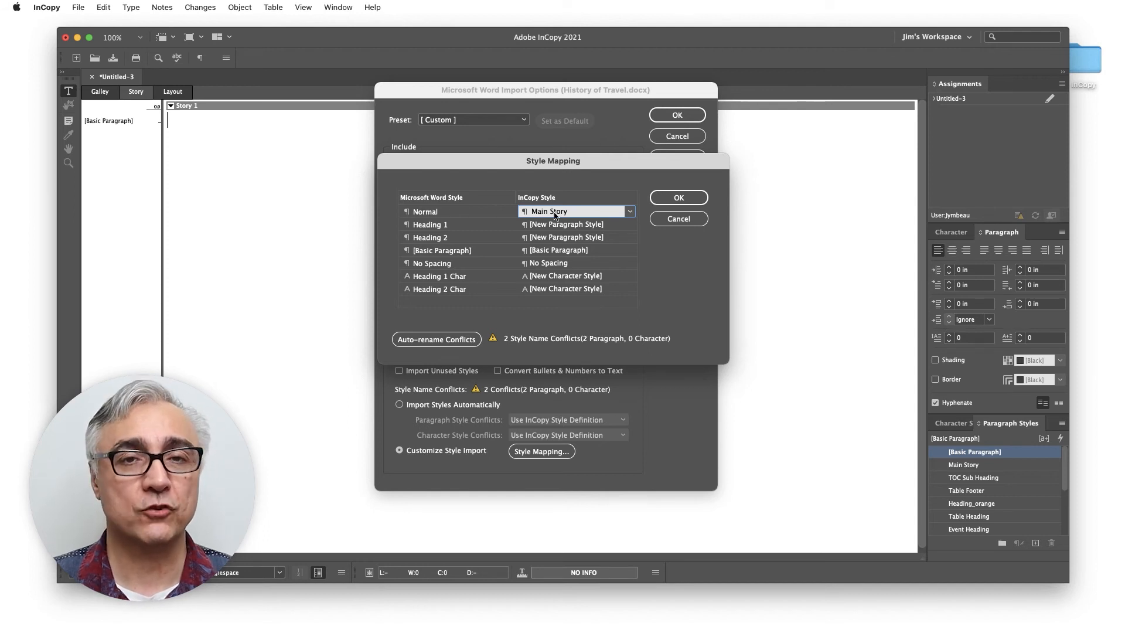
{"action": "mouse_move", "coordinate": [447, 230]}
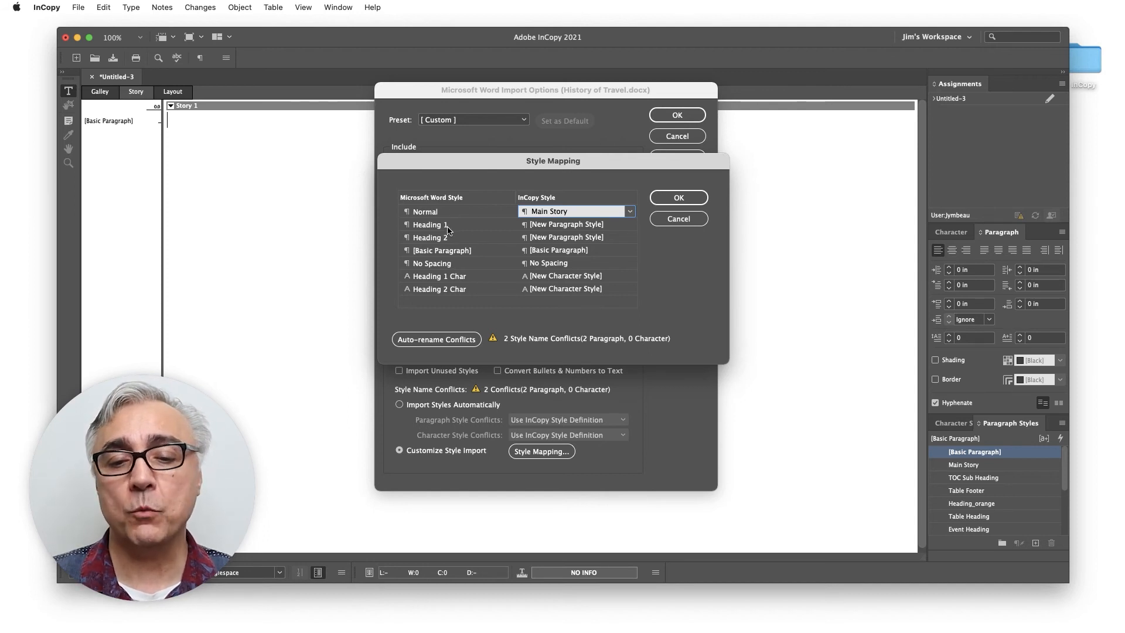
{"action": "left_click", "coordinate": [570, 223]}
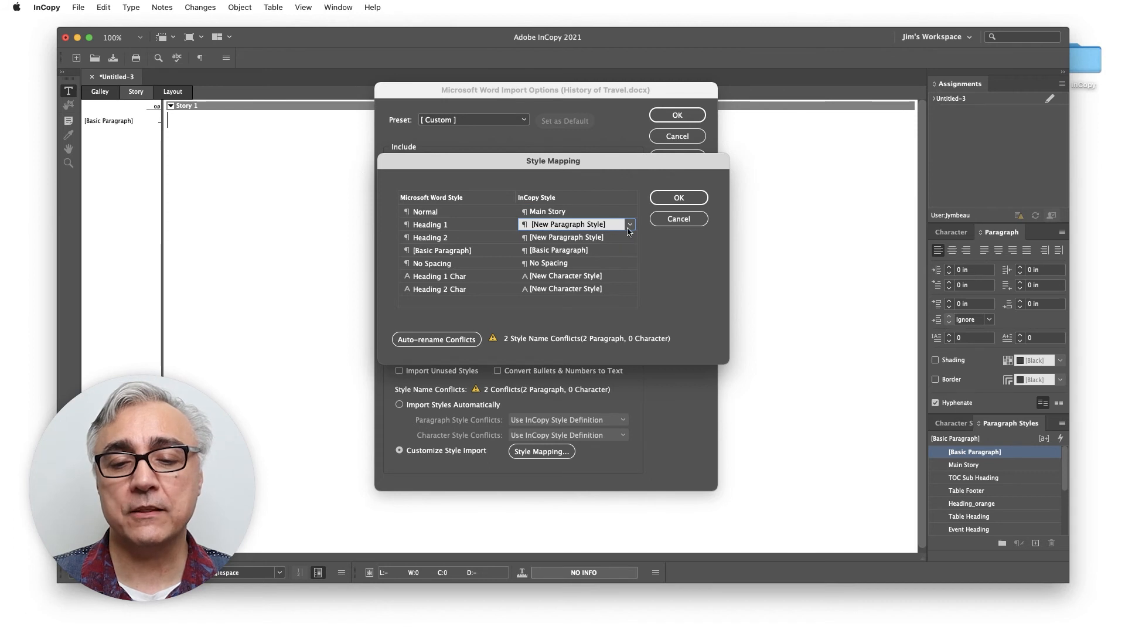
{"action": "left_click", "coordinate": [630, 224]}
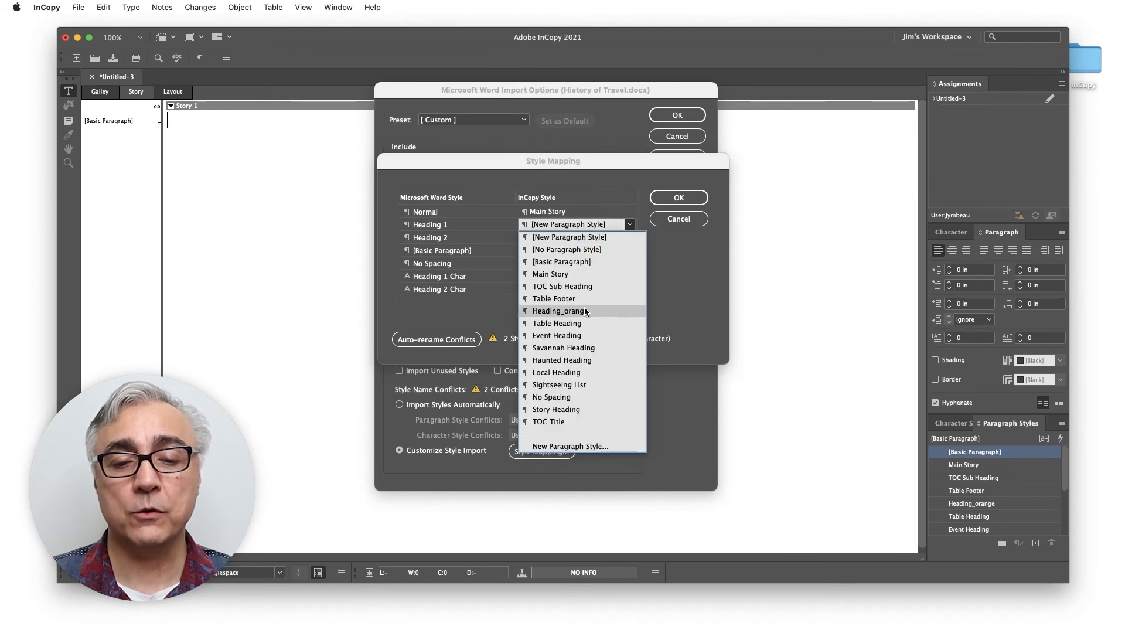
{"action": "left_click", "coordinate": [559, 311]}
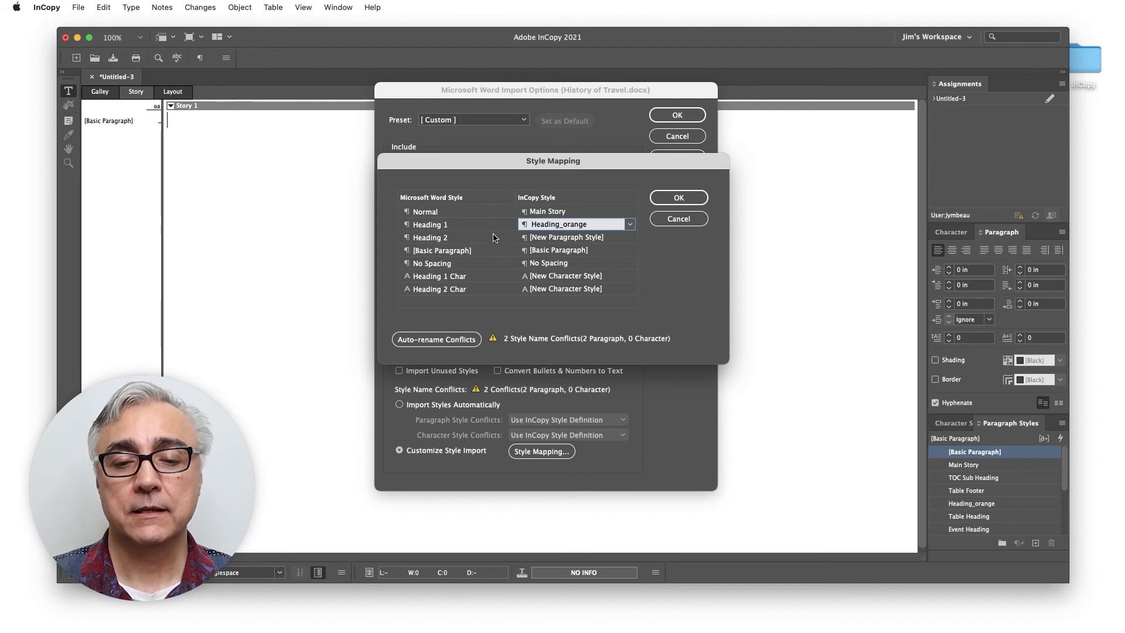
{"action": "left_click", "coordinate": [570, 237]}
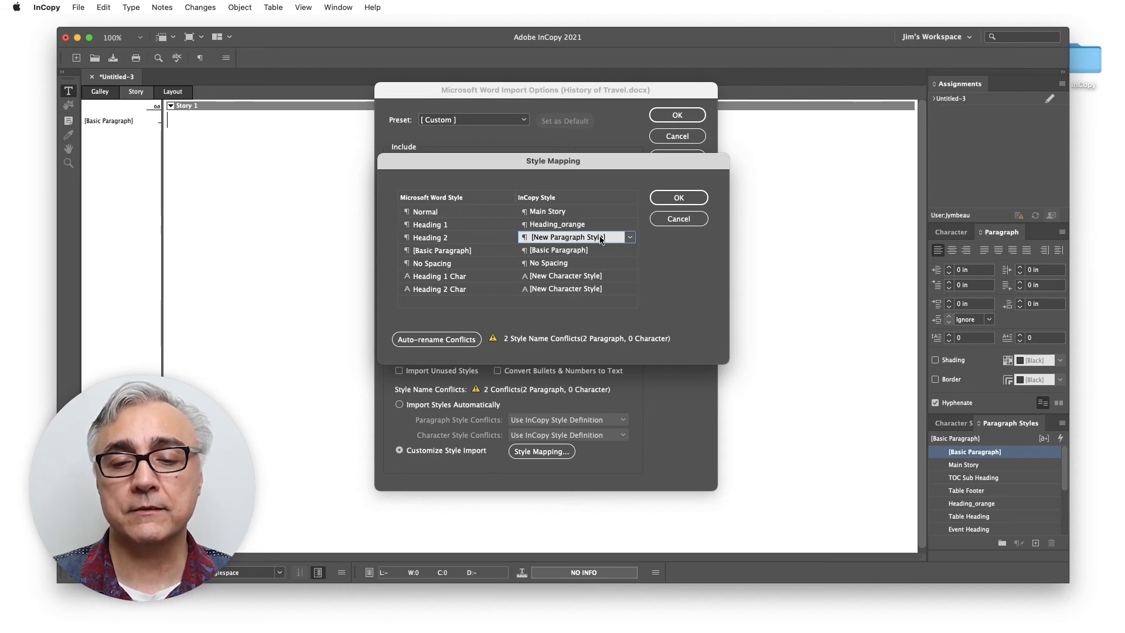
{"action": "left_click", "coordinate": [629, 237]}
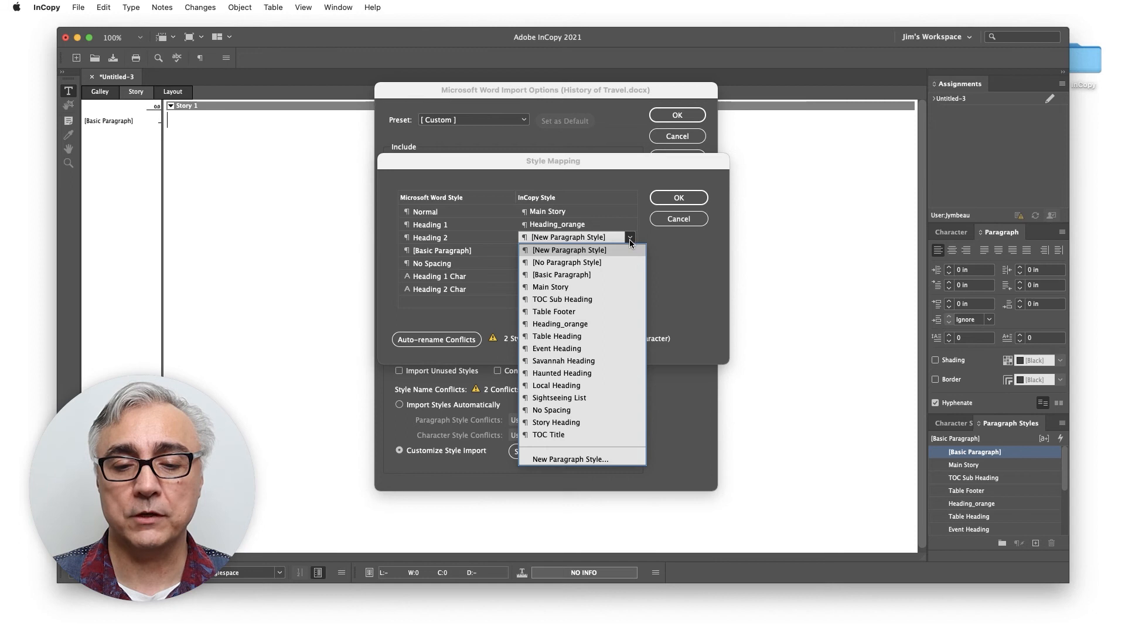
{"action": "mouse_move", "coordinate": [601, 311]}
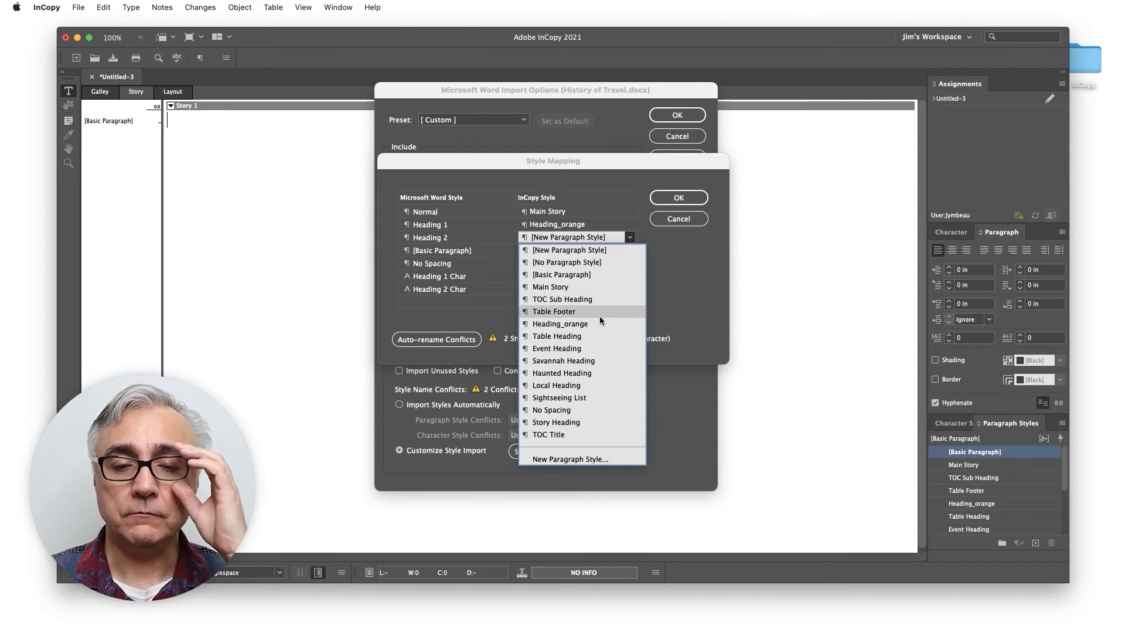
{"action": "mouse_move", "coordinate": [597, 329]}
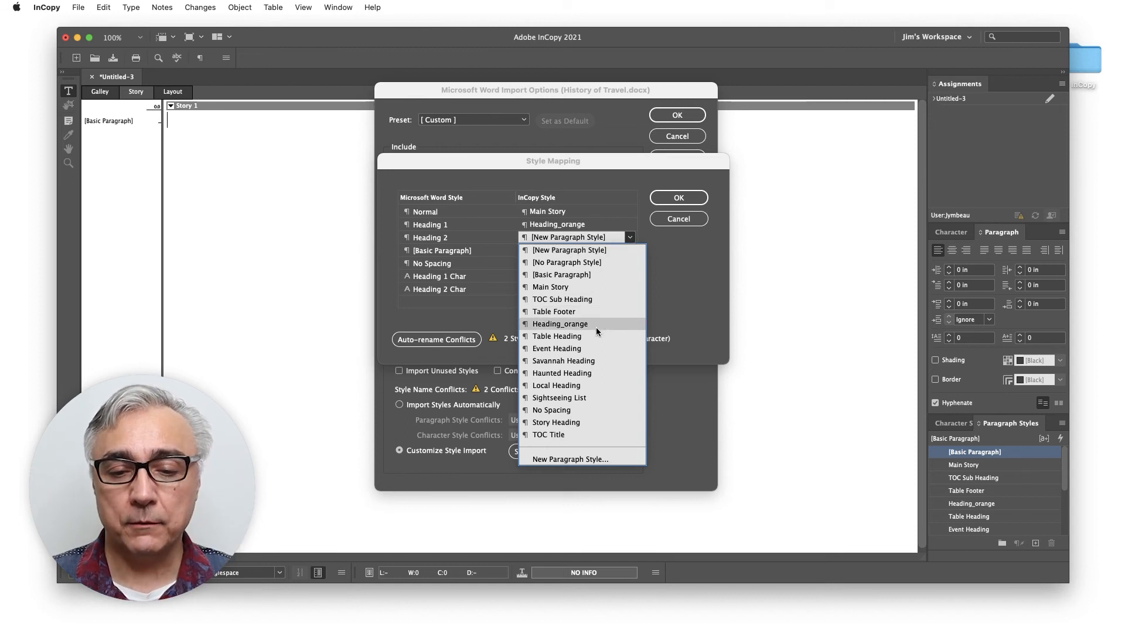
{"action": "mouse_move", "coordinate": [560, 348]}
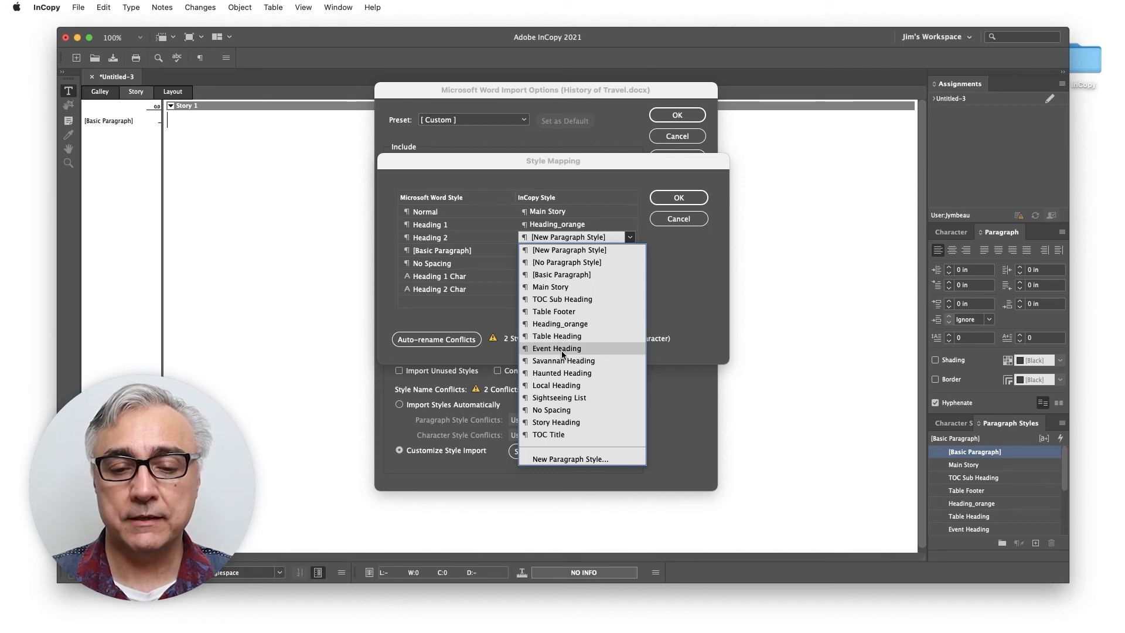
{"action": "left_click", "coordinate": [556, 348]}
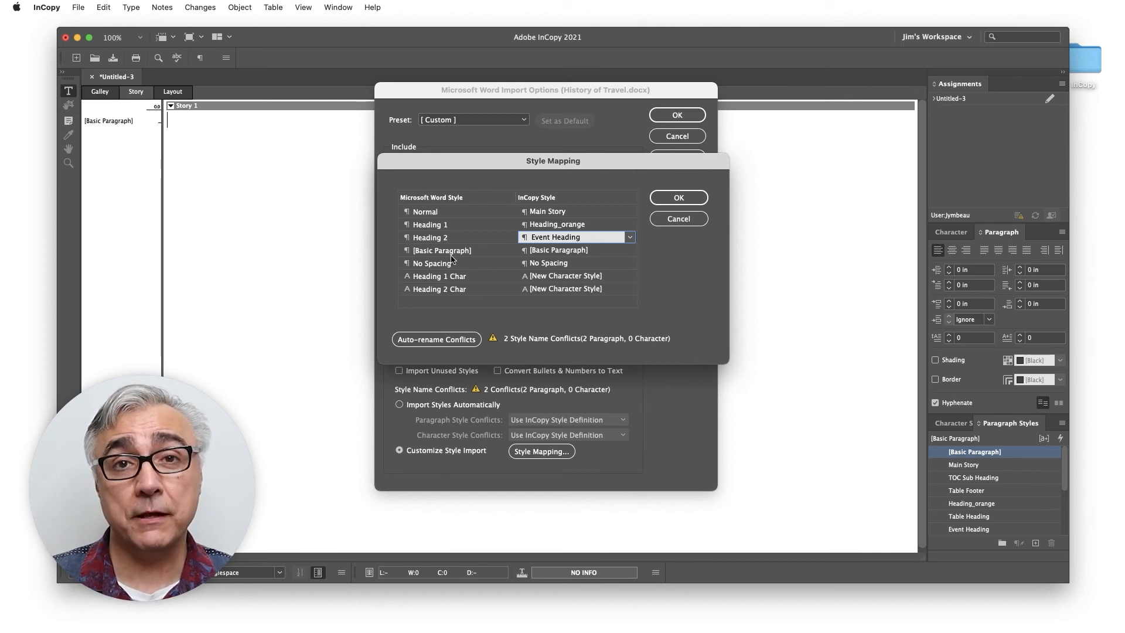
{"action": "mouse_move", "coordinate": [564, 258]}
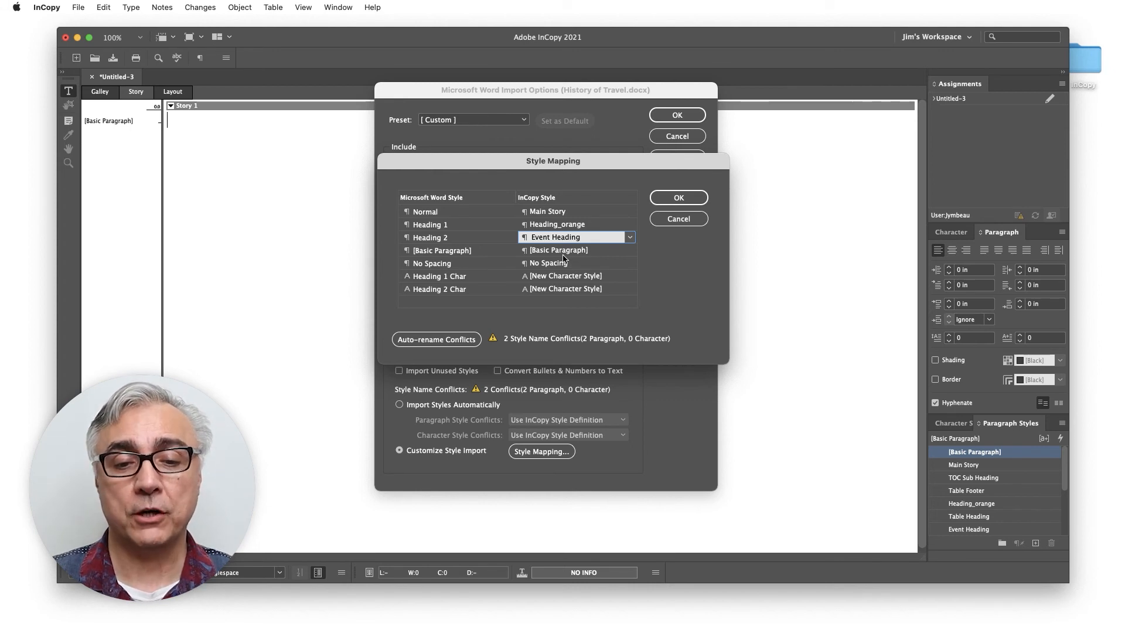
{"action": "mouse_move", "coordinate": [443, 269]}
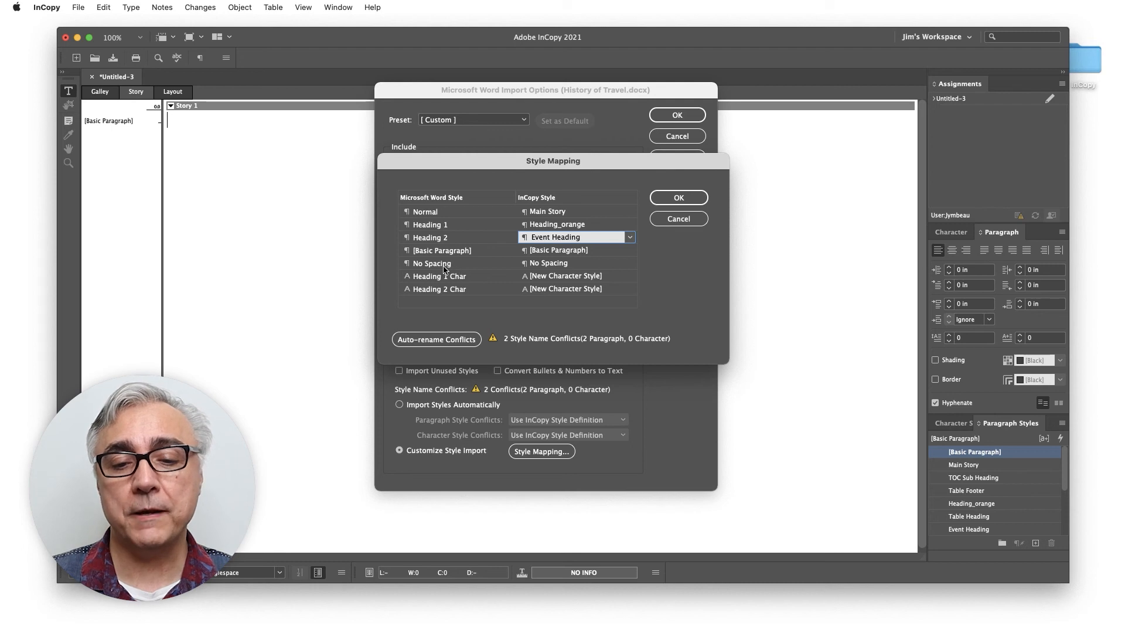
{"action": "mouse_move", "coordinate": [561, 268]}
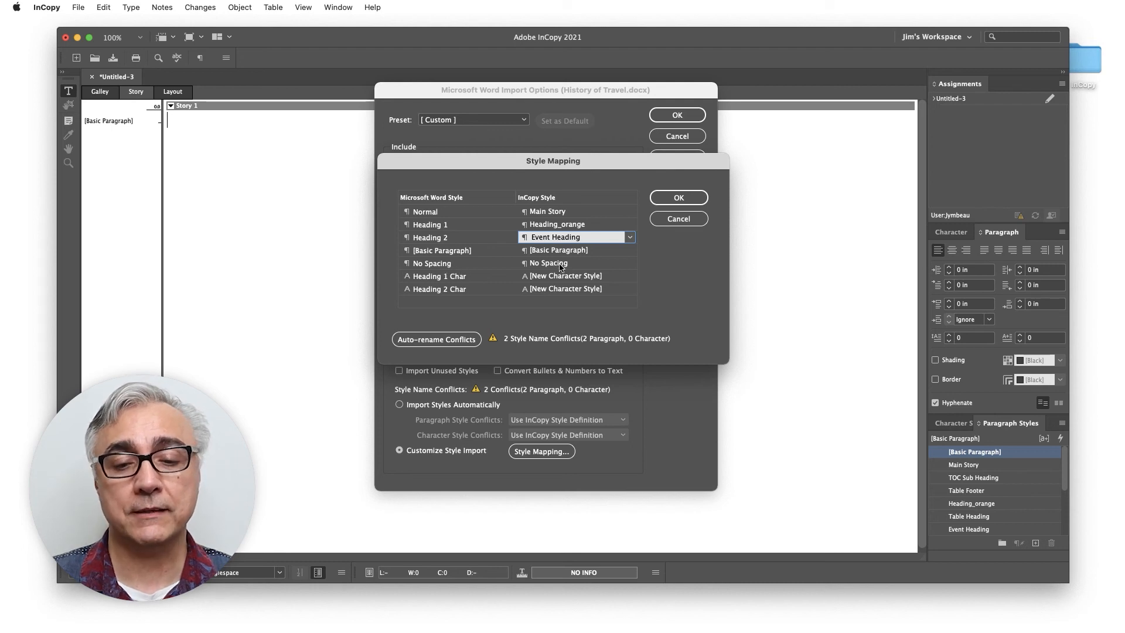
{"action": "mouse_move", "coordinate": [566, 265]}
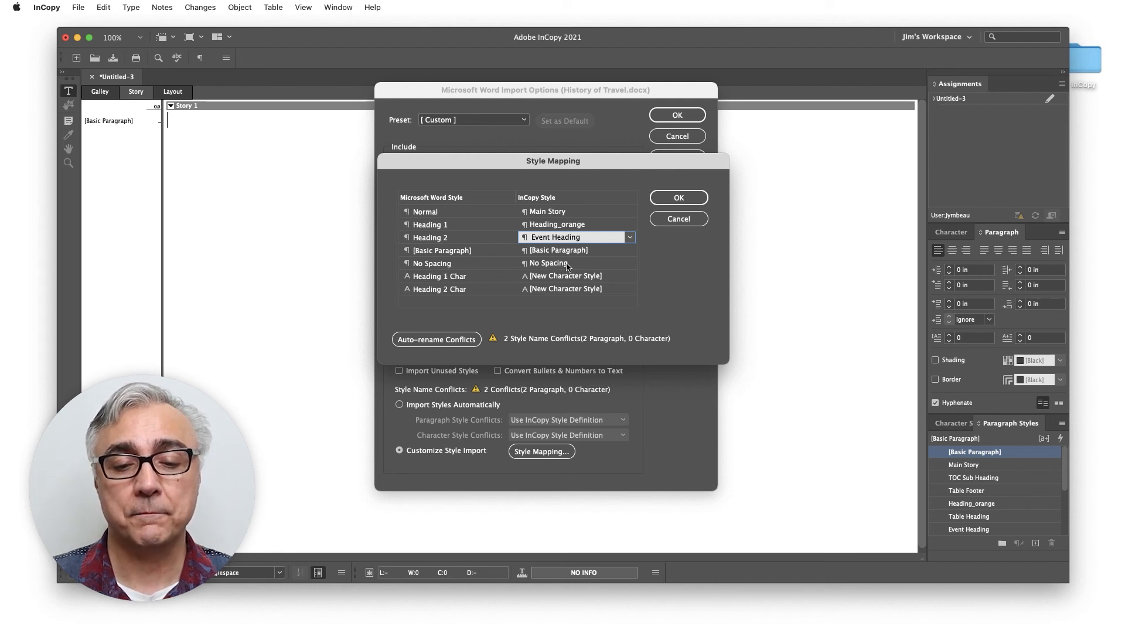
{"action": "mouse_move", "coordinate": [434, 281]}
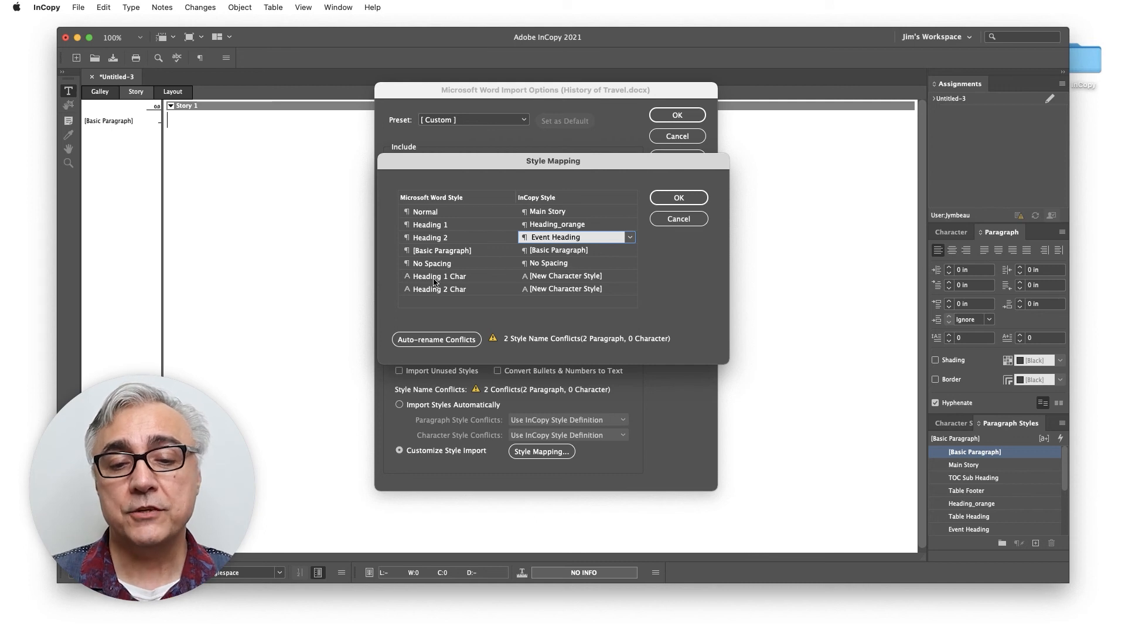
{"action": "mouse_move", "coordinate": [569, 284]}
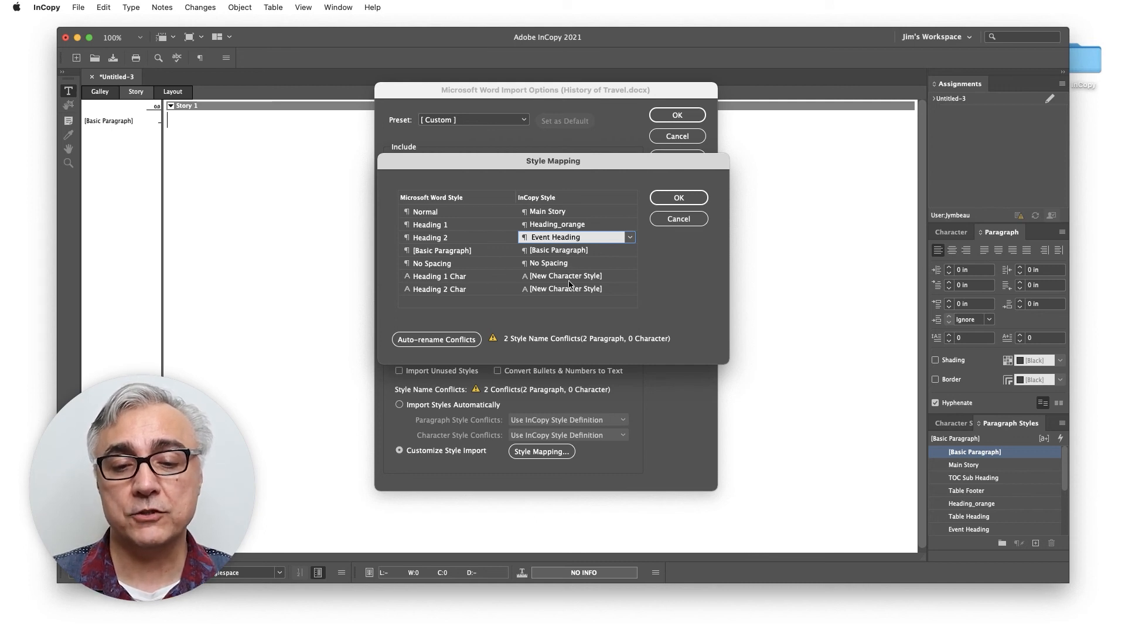
Set Calendar Heading as the InCopy style for Heading 1 Char and Heading 2 Char
{"action": "left_click", "coordinate": [630, 275]}
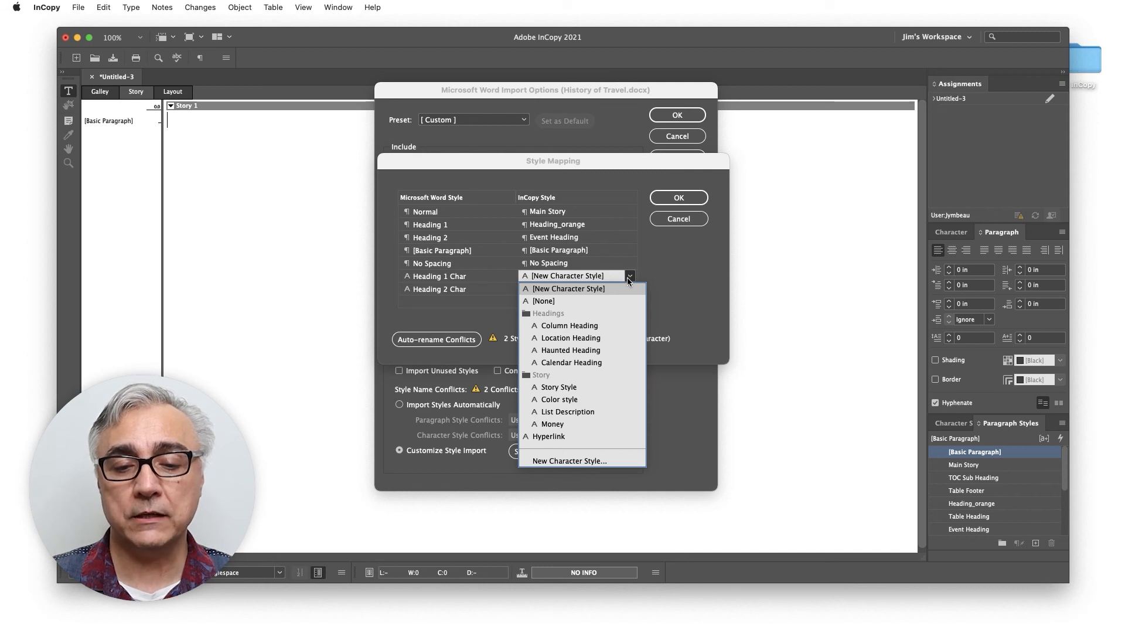
{"action": "mouse_move", "coordinate": [567, 325]}
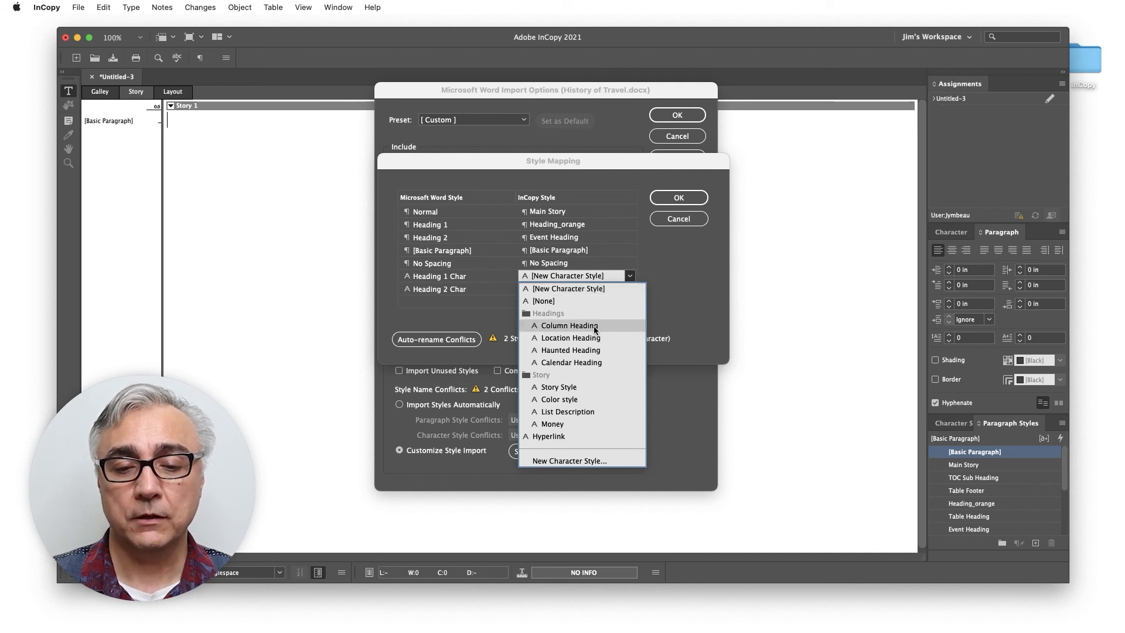
{"action": "mouse_move", "coordinate": [569, 350]}
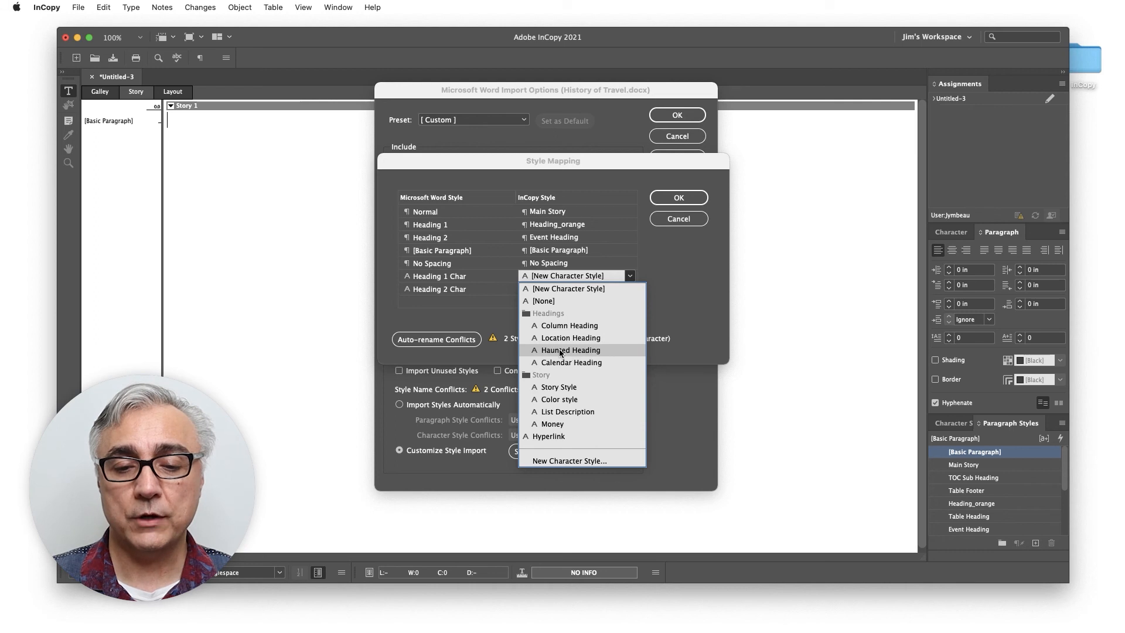
{"action": "mouse_move", "coordinate": [570, 338]}
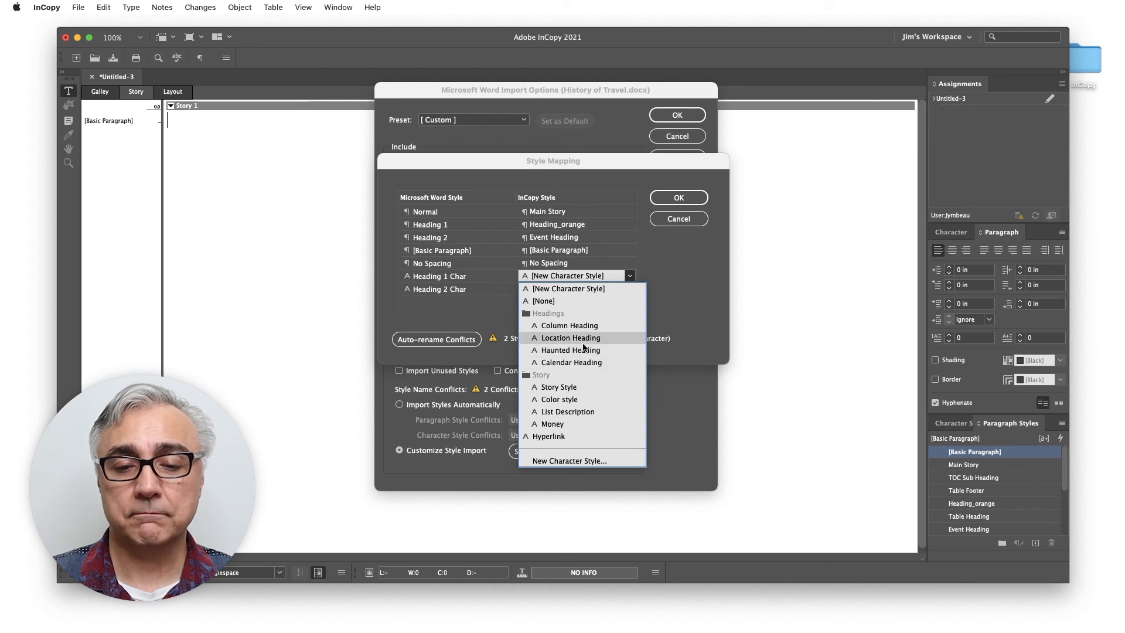
{"action": "mouse_move", "coordinate": [574, 363]}
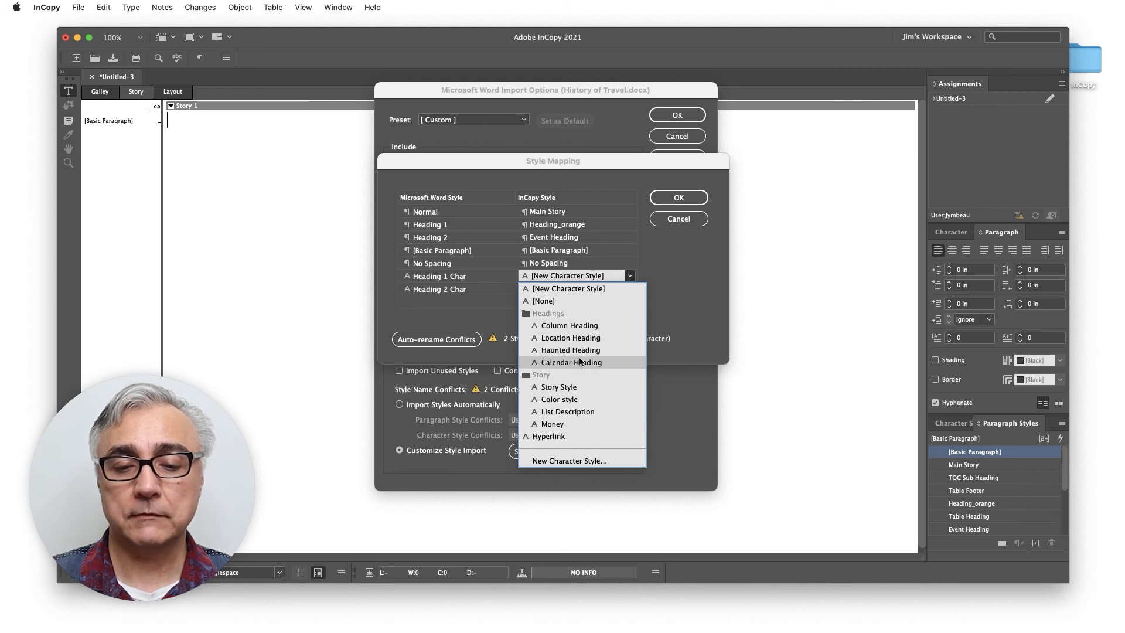
{"action": "left_click", "coordinate": [573, 362]}
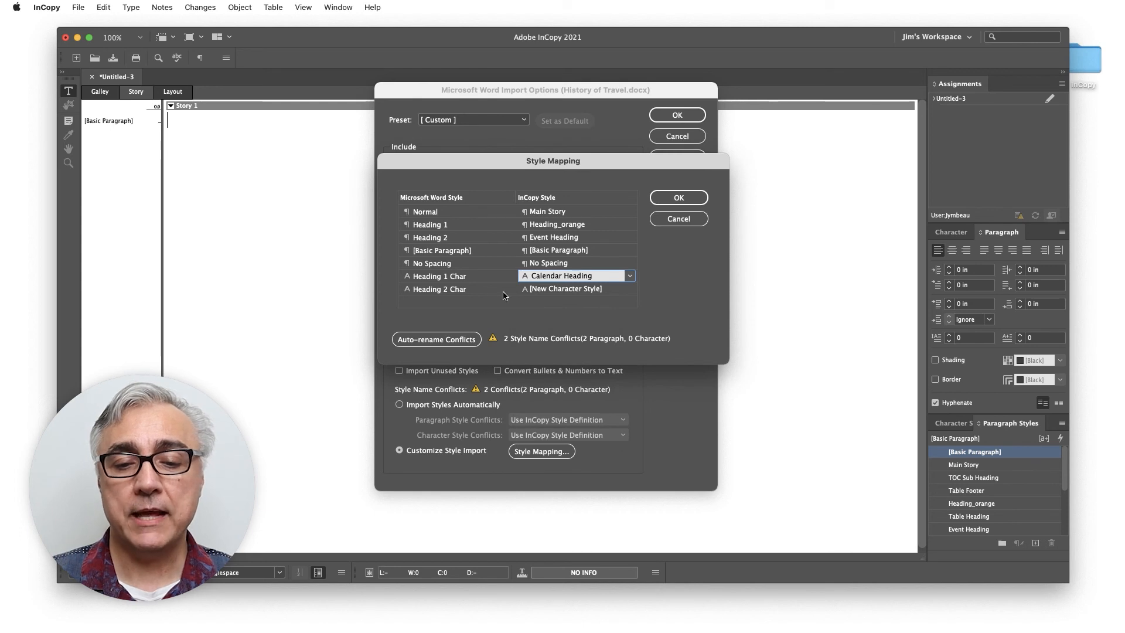
{"action": "left_click", "coordinate": [630, 288]}
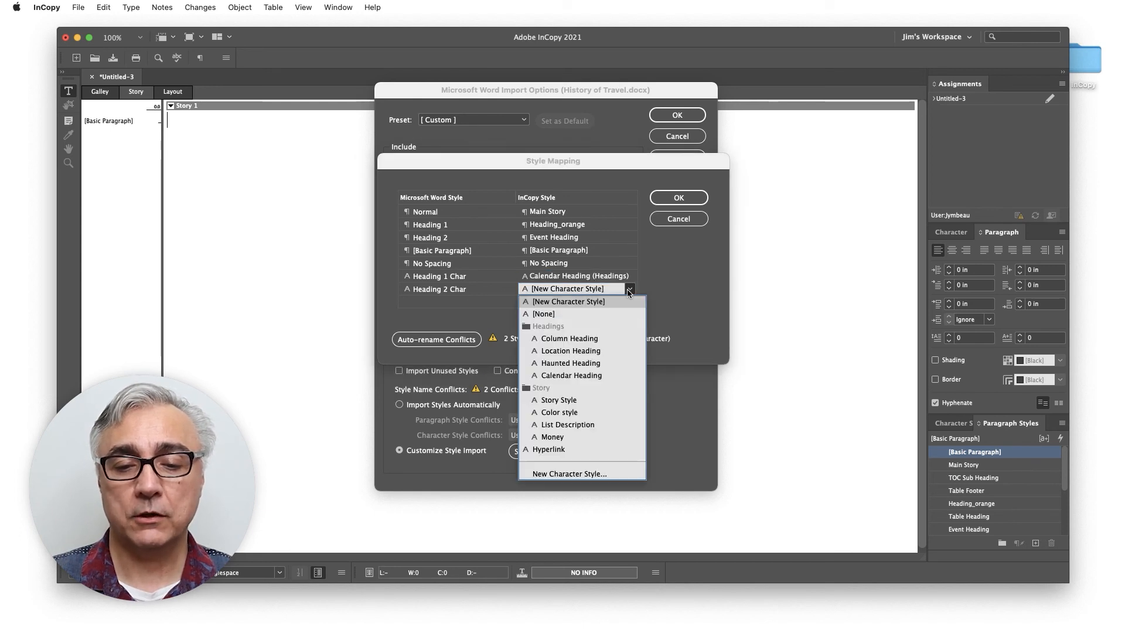
{"action": "mouse_move", "coordinate": [570, 362]}
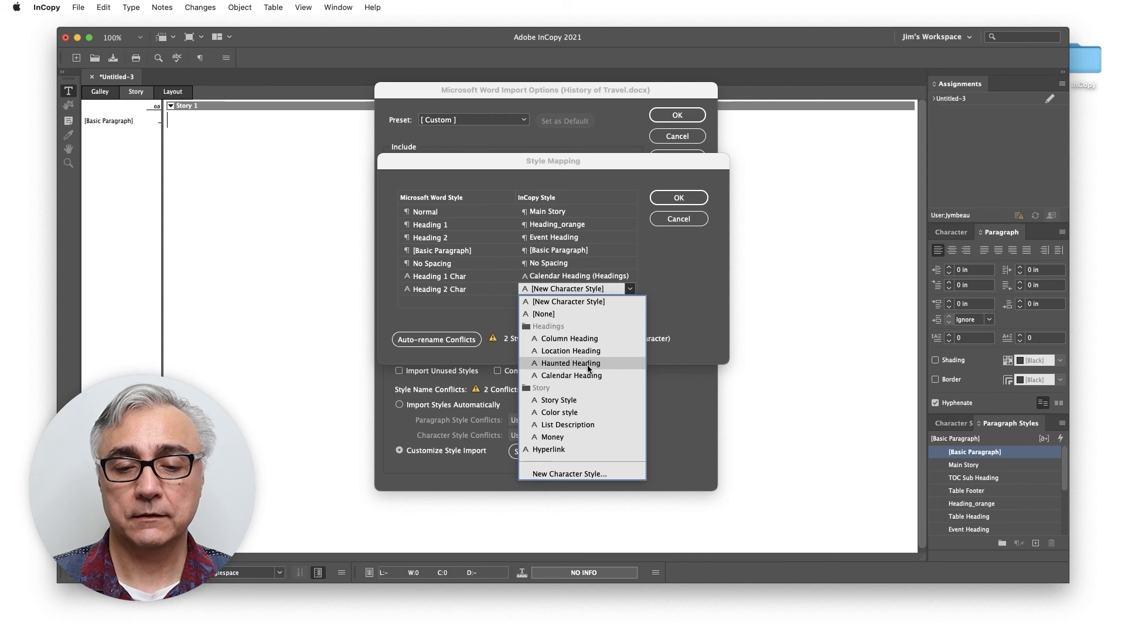
{"action": "left_click", "coordinate": [572, 375]}
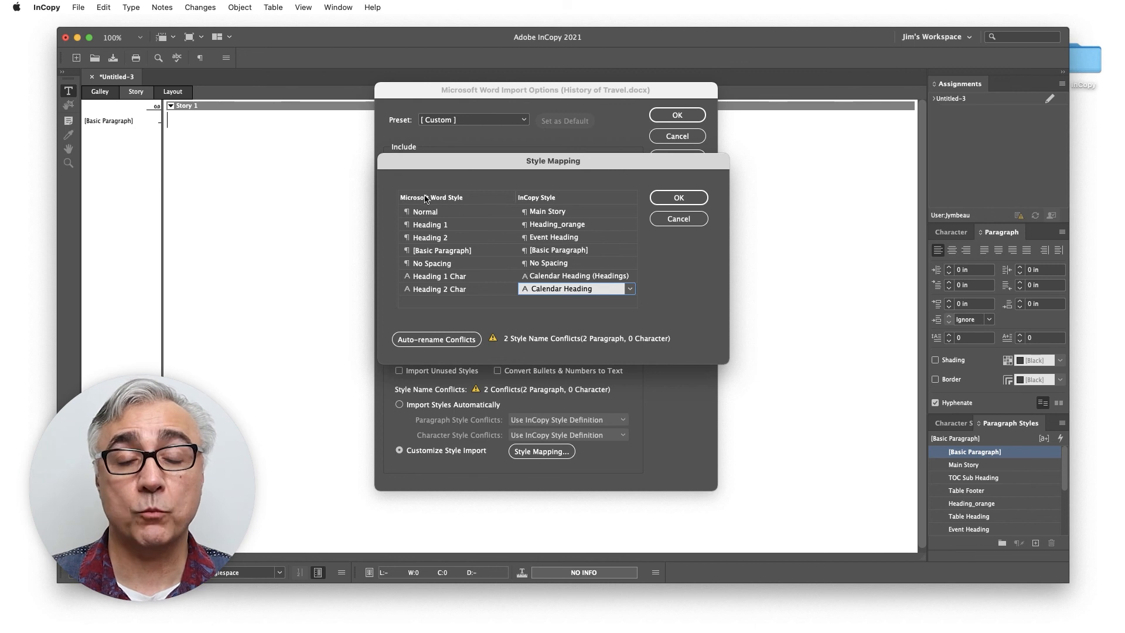
{"action": "mouse_move", "coordinate": [554, 234]}
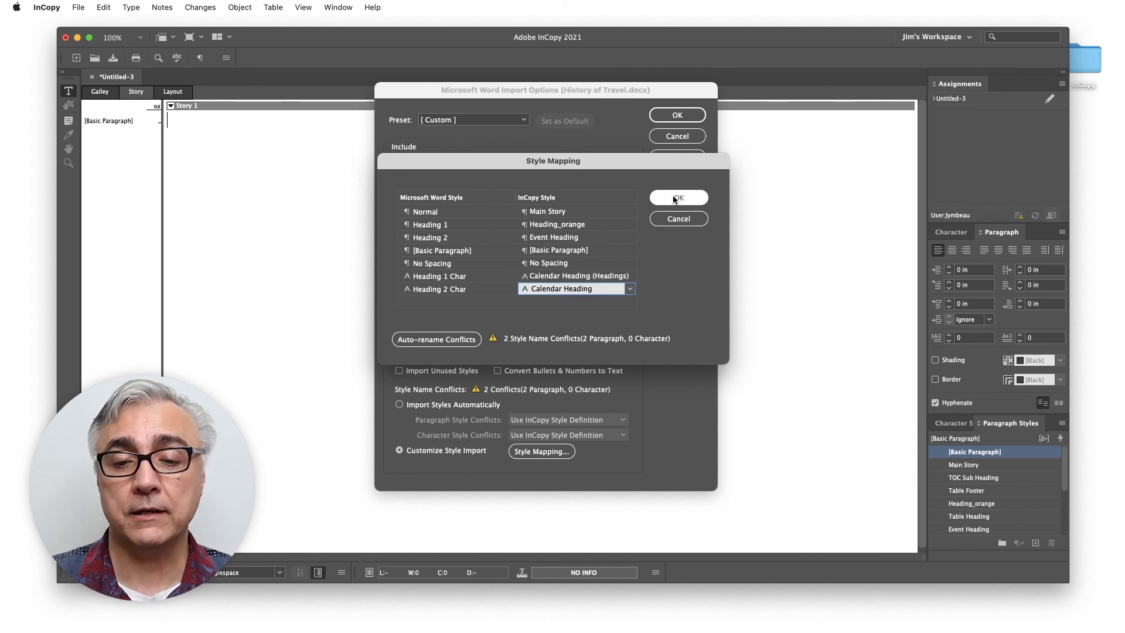
Confirm the style mappings and import options to place History of Travel
{"action": "left_click", "coordinate": [677, 199]}
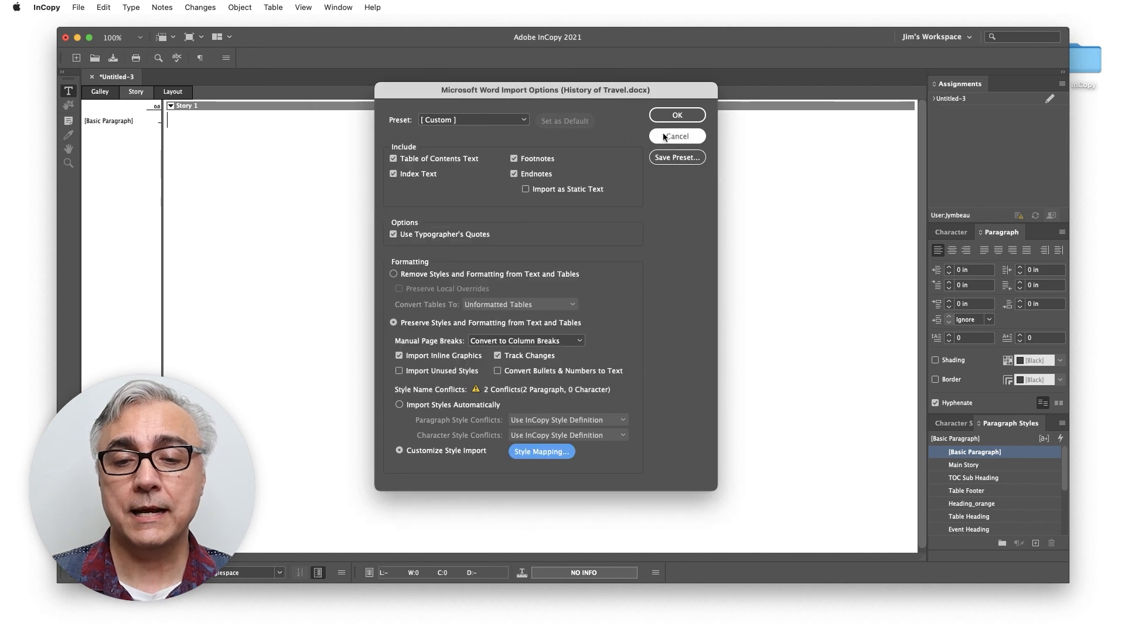
{"action": "left_click", "coordinate": [676, 115]}
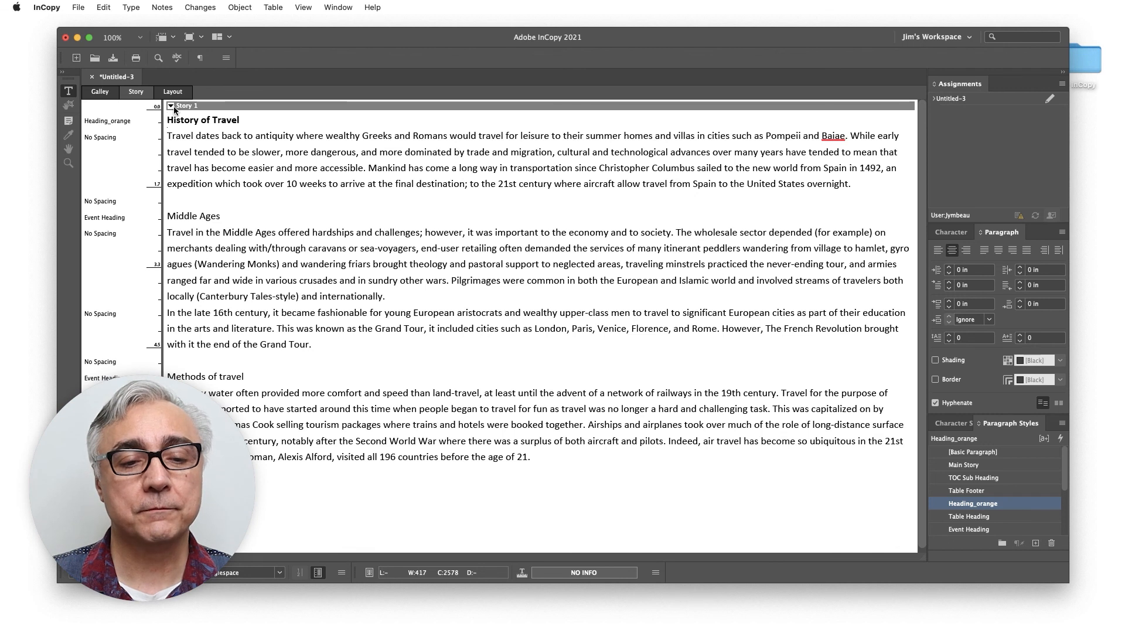
{"action": "left_click", "coordinate": [172, 92]}
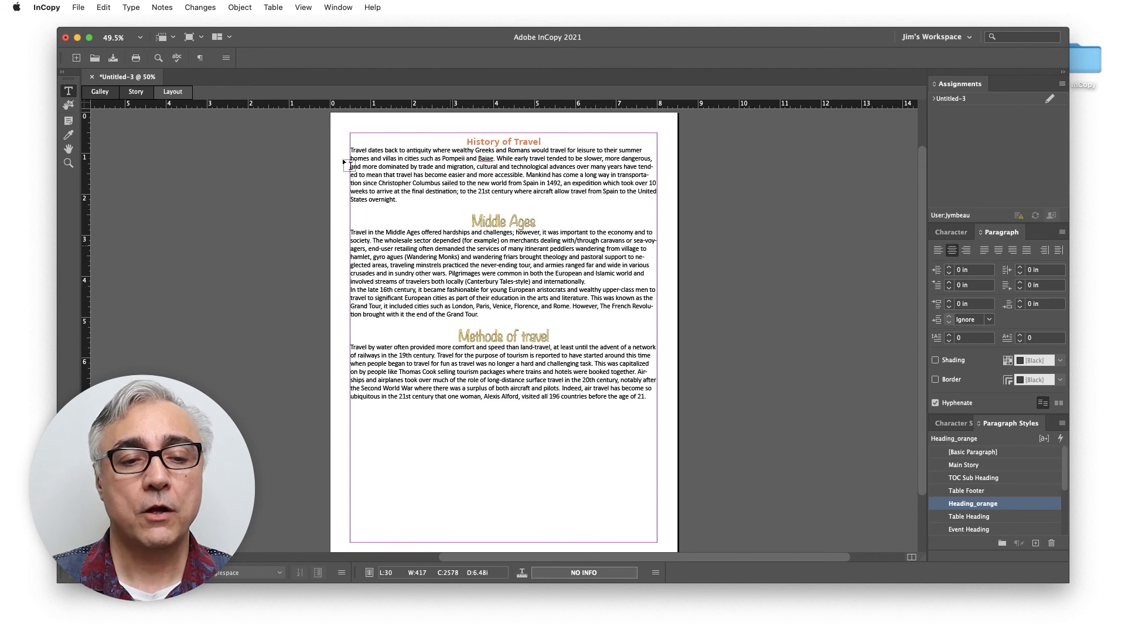
{"action": "left_click", "coordinate": [136, 92]}
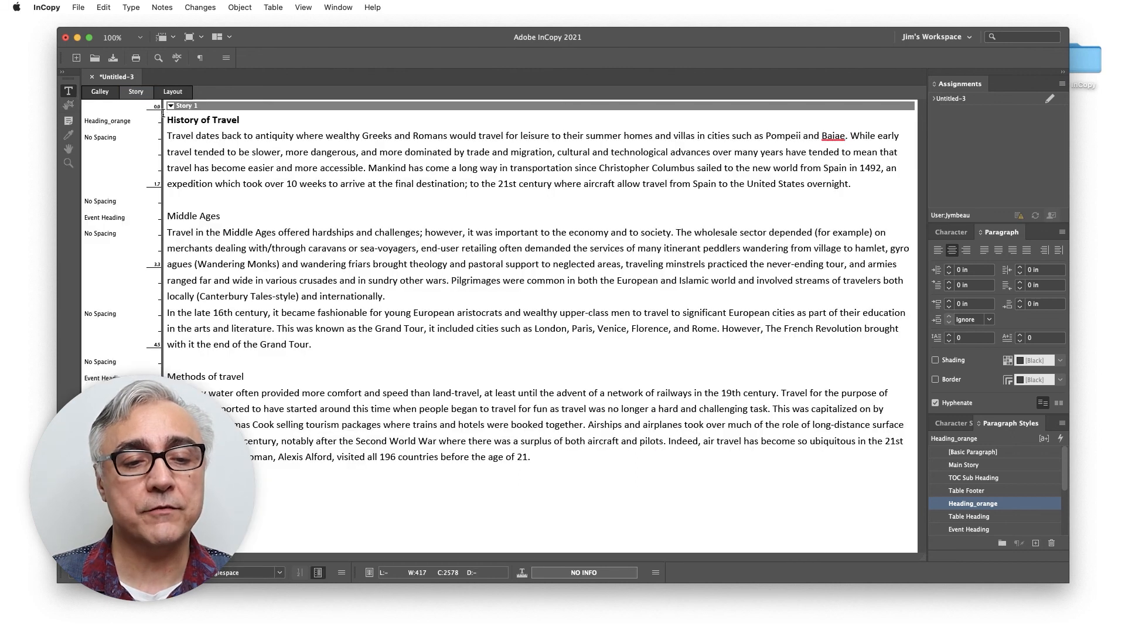